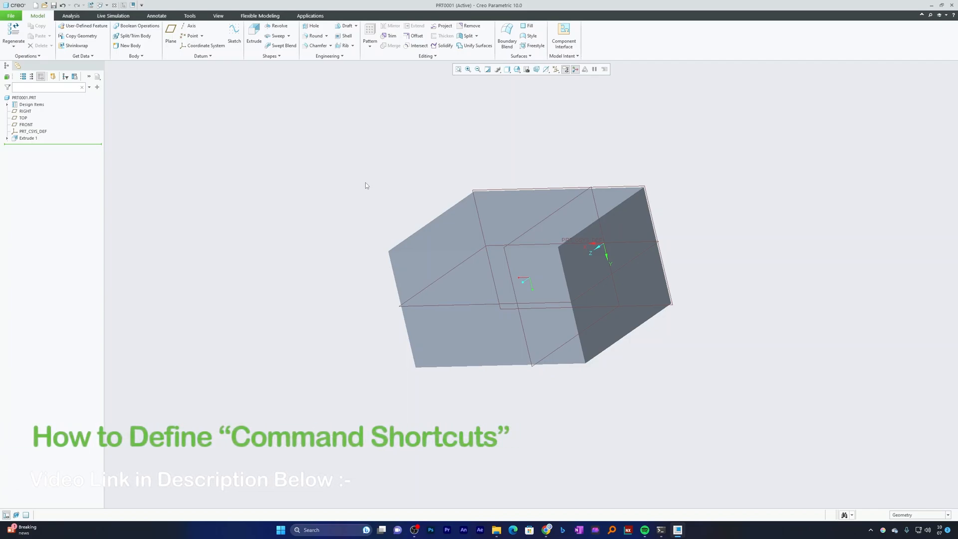
- Reach the Model Display settings in Creo Parametric Options
left_click(519, 233)
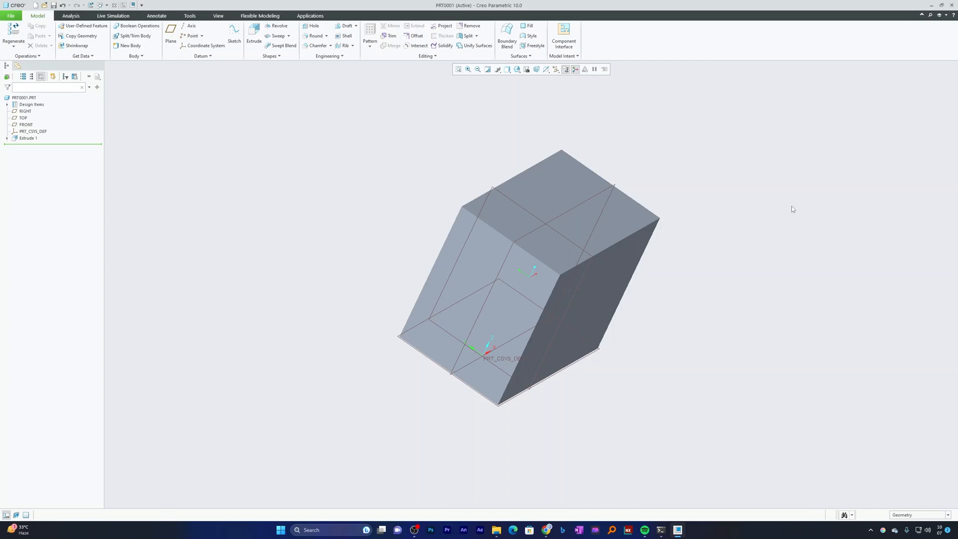
mouse_move(268, 111)
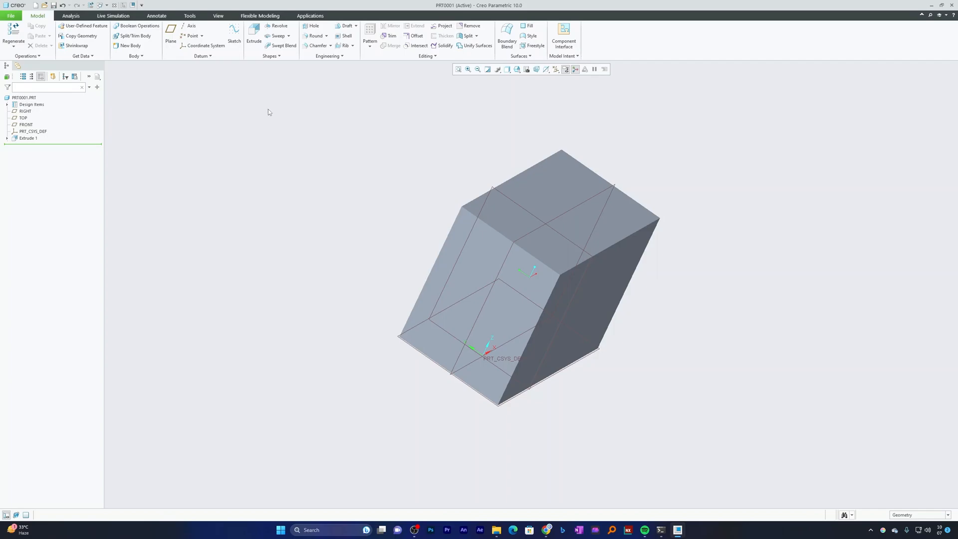
left_click(10, 15)
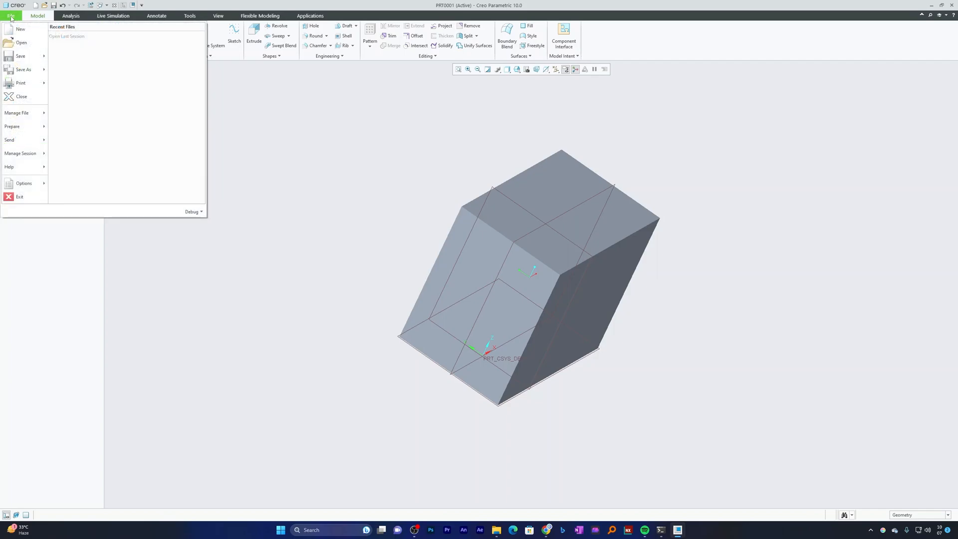
left_click(24, 184)
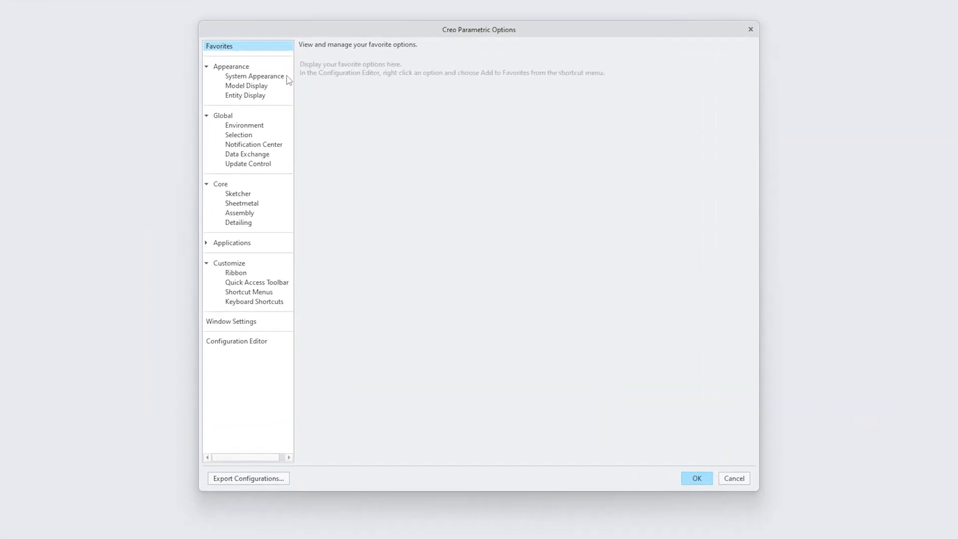
left_click(246, 86)
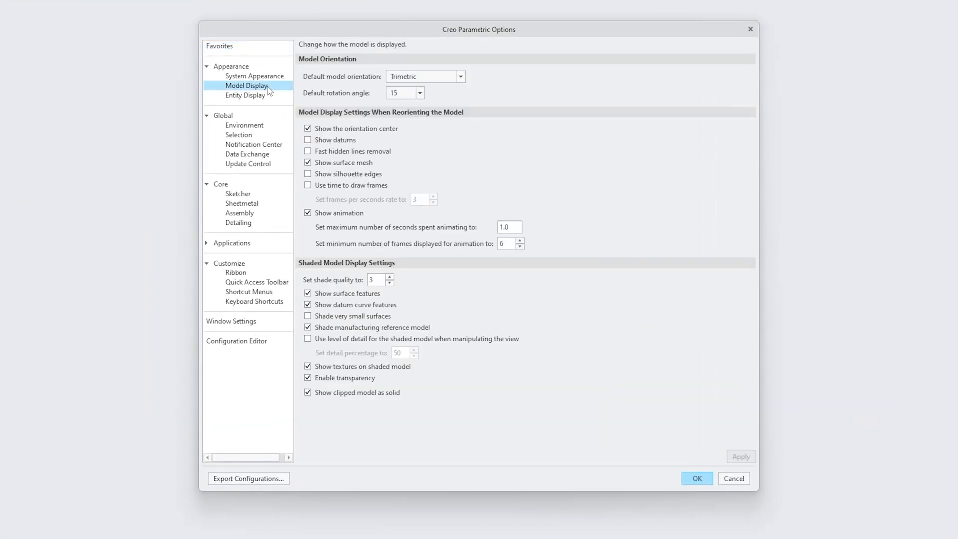
- Set the default model orientation to Isometric after trying User-defined
left_click(460, 77)
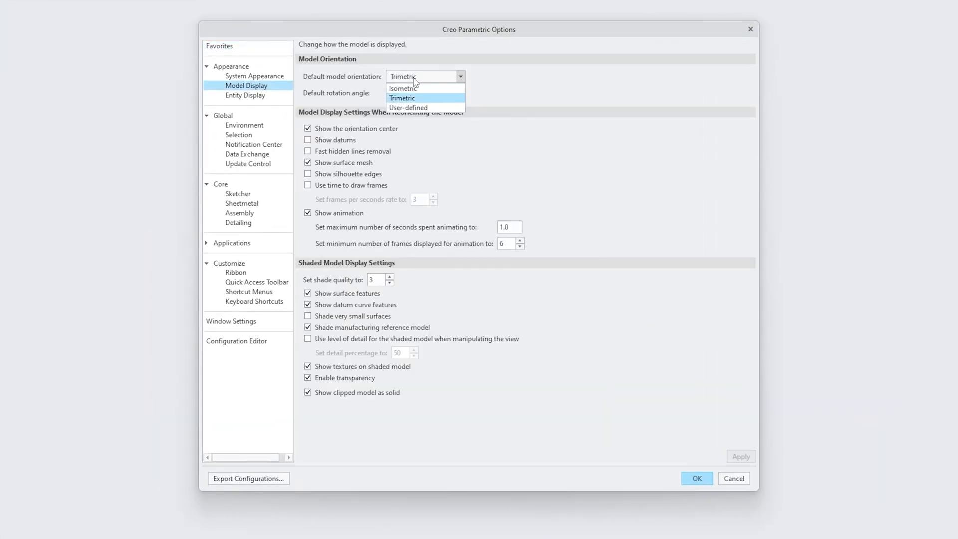
left_click(402, 98)
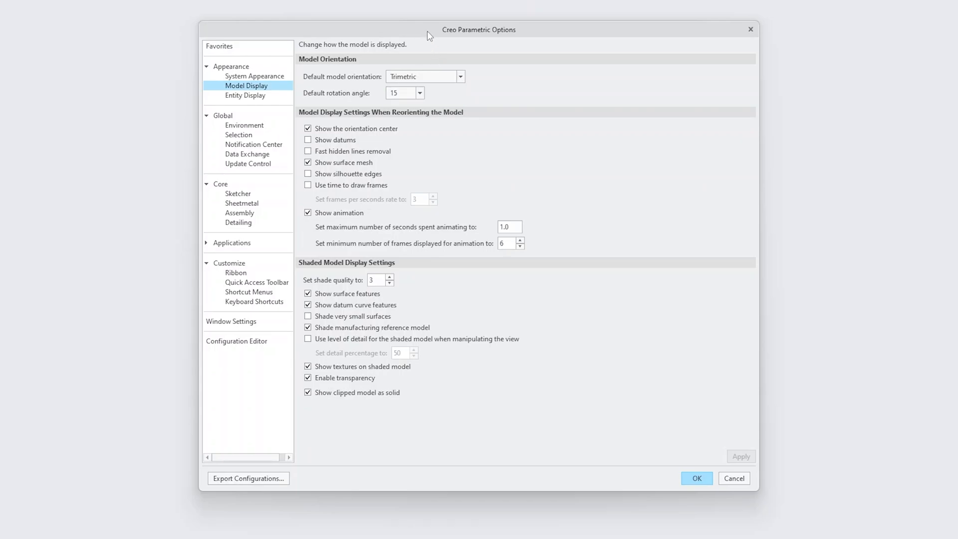
mouse_move(443, 80)
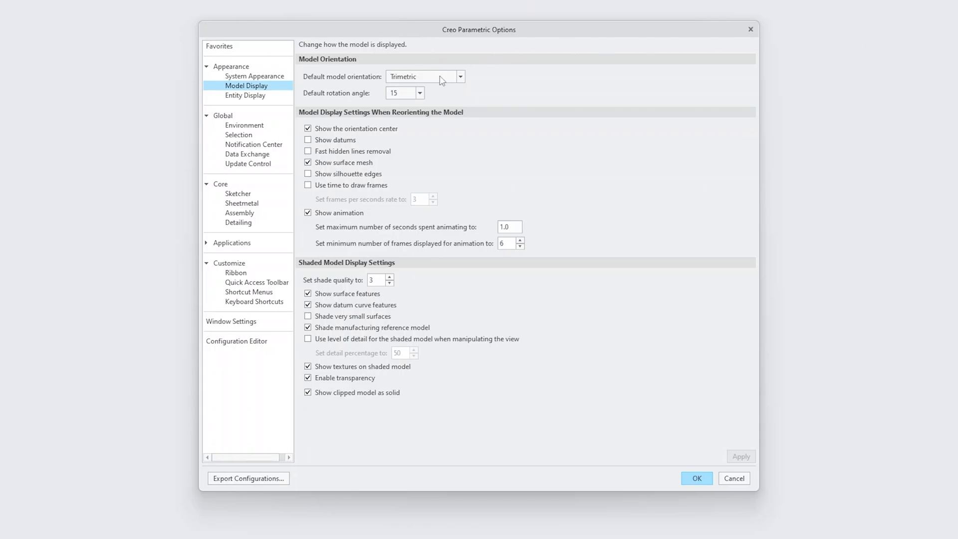
left_click(459, 77)
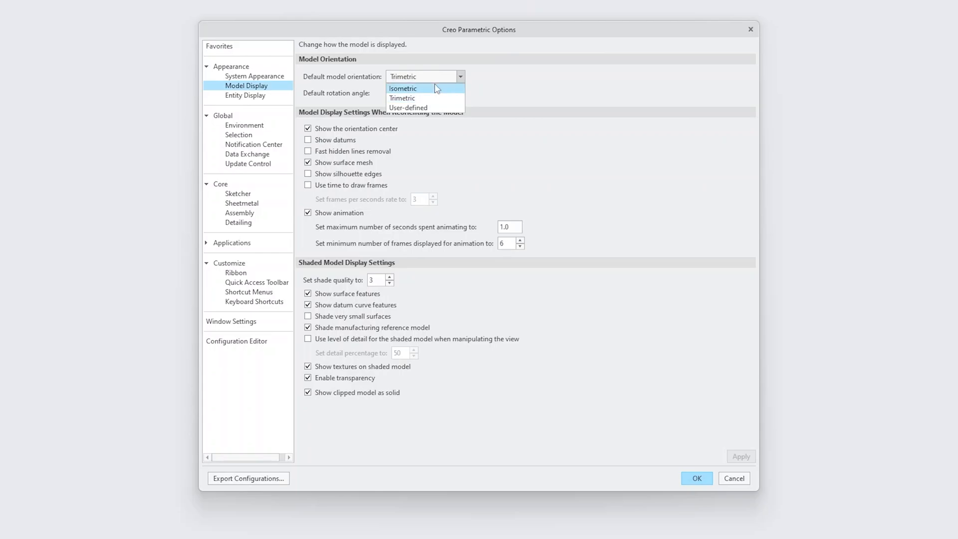
left_click(404, 88)
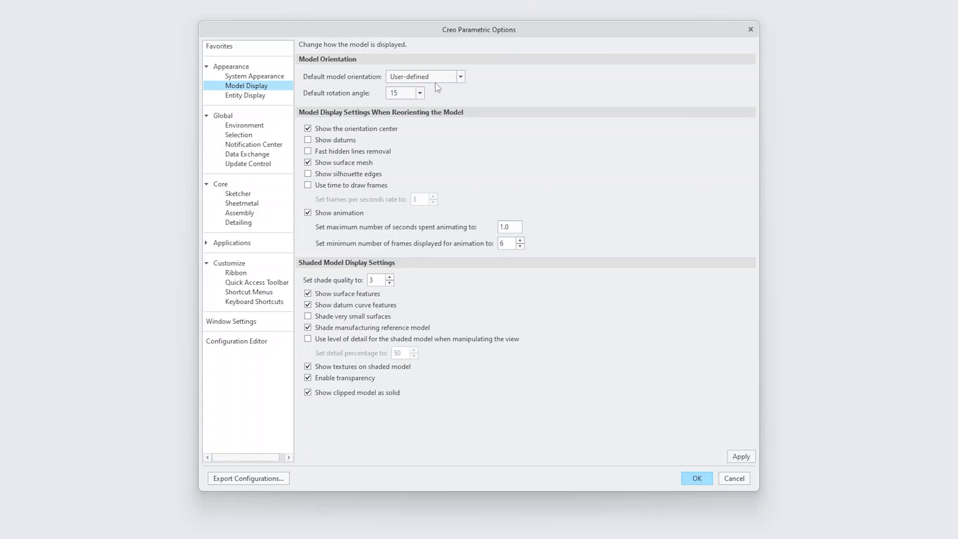
left_click(461, 76)
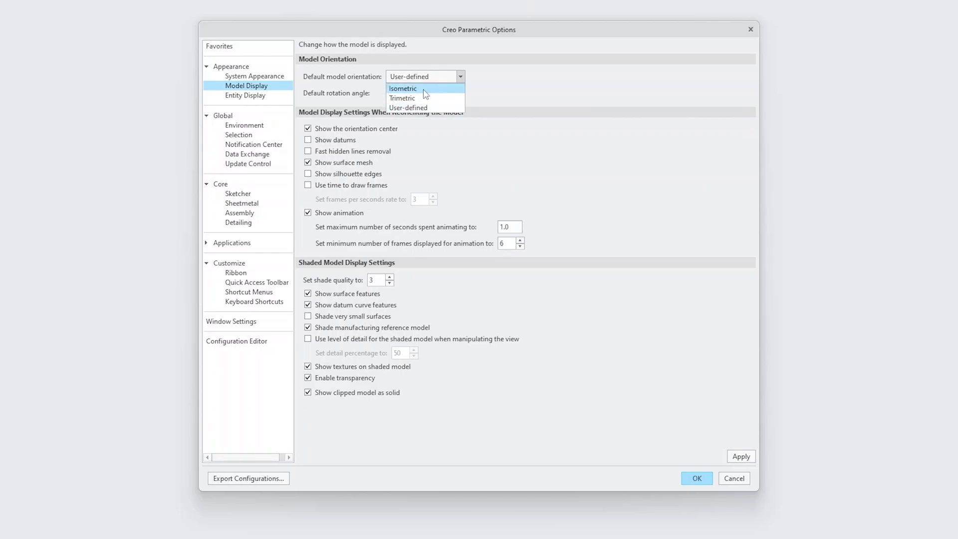
left_click(402, 89)
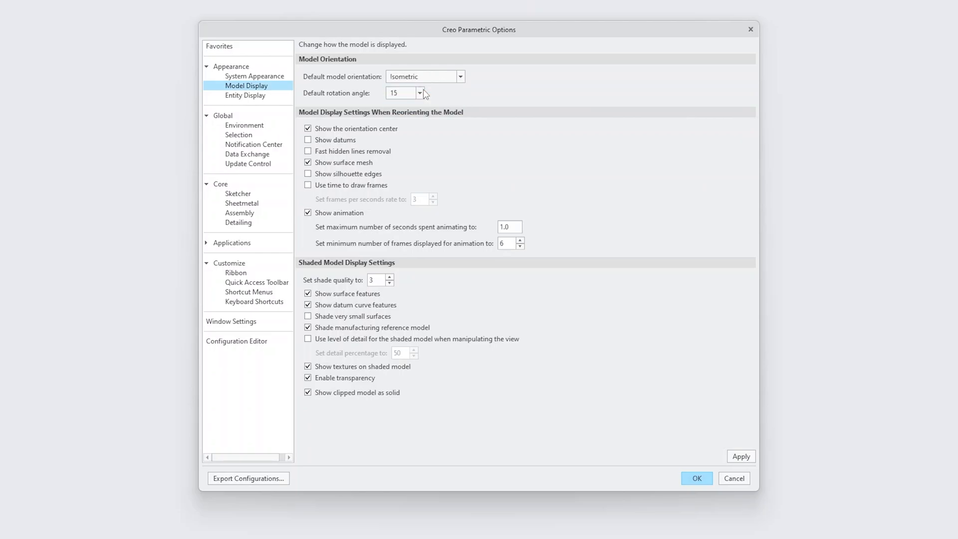
- Set the default rotation angle to 30
left_click(420, 93)
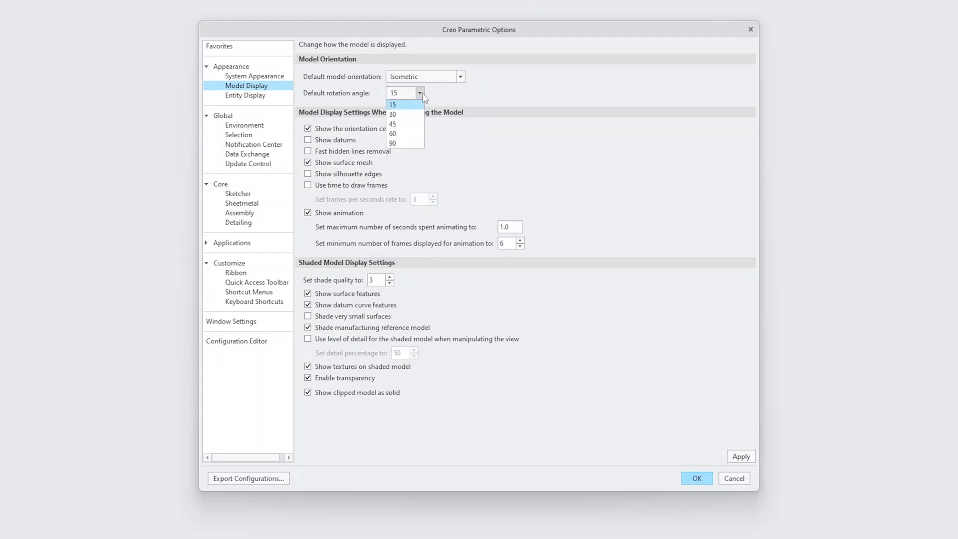
left_click(394, 113)
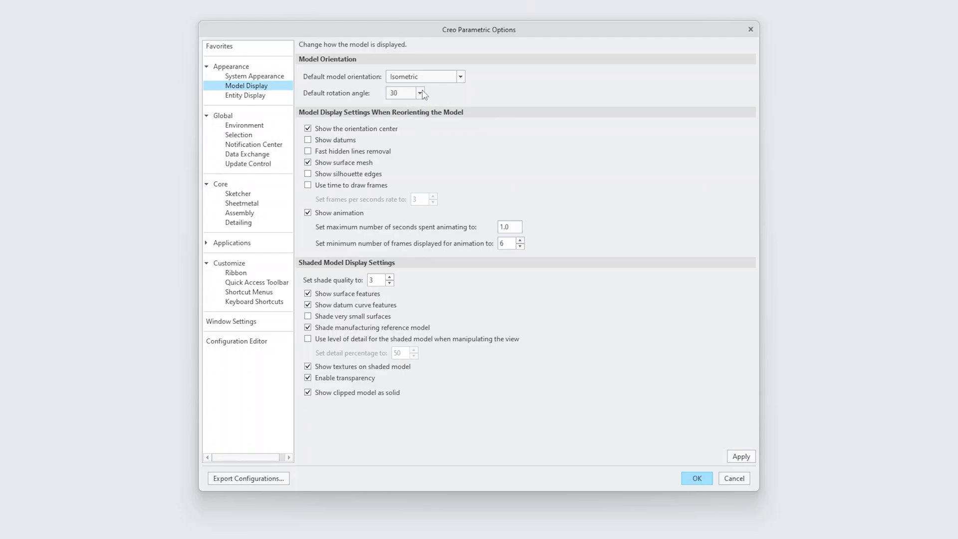
mouse_move(426, 95)
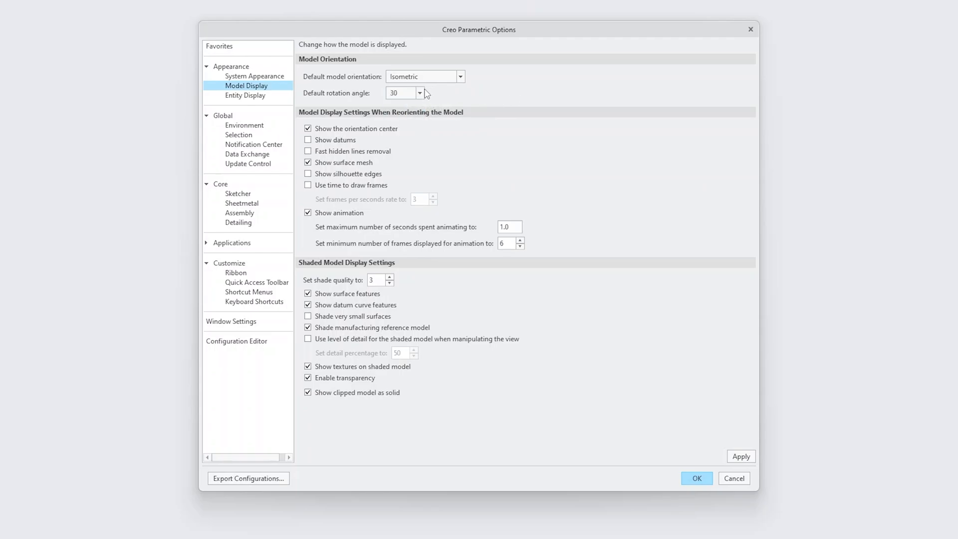
left_click(421, 93)
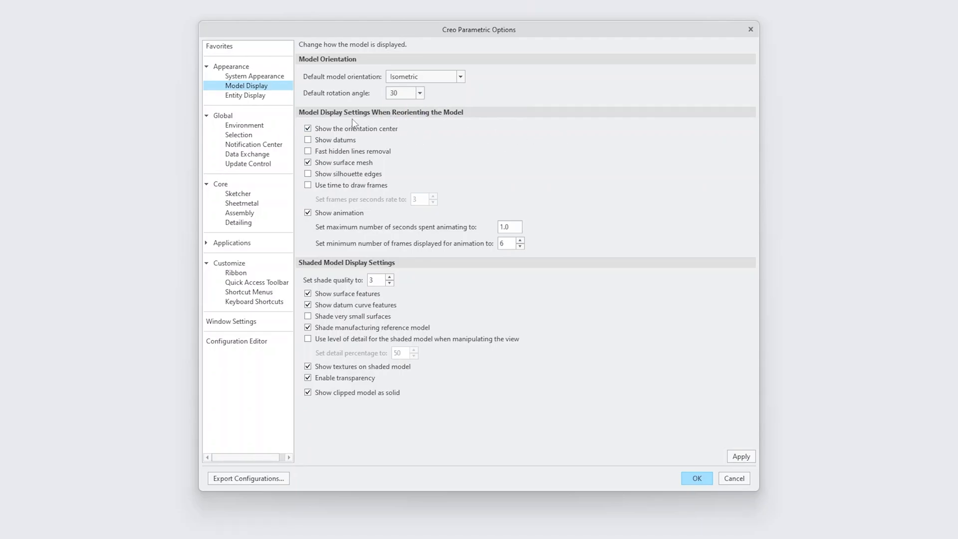
mouse_move(445, 119)
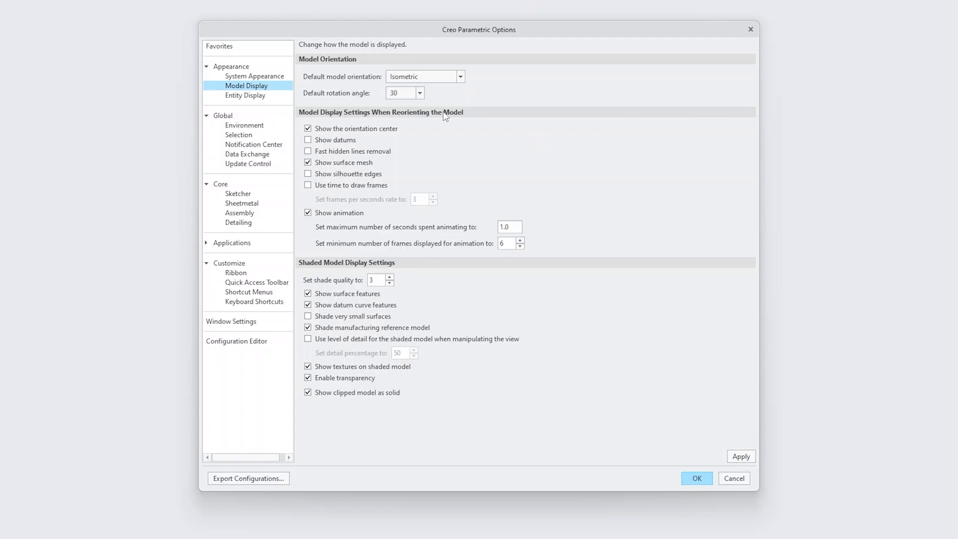
mouse_move(369, 144)
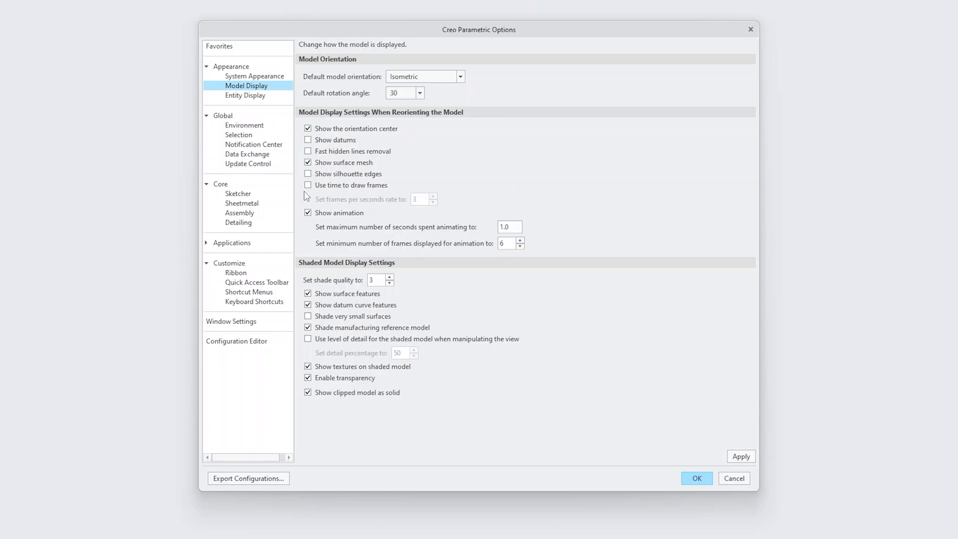
left_click(308, 213)
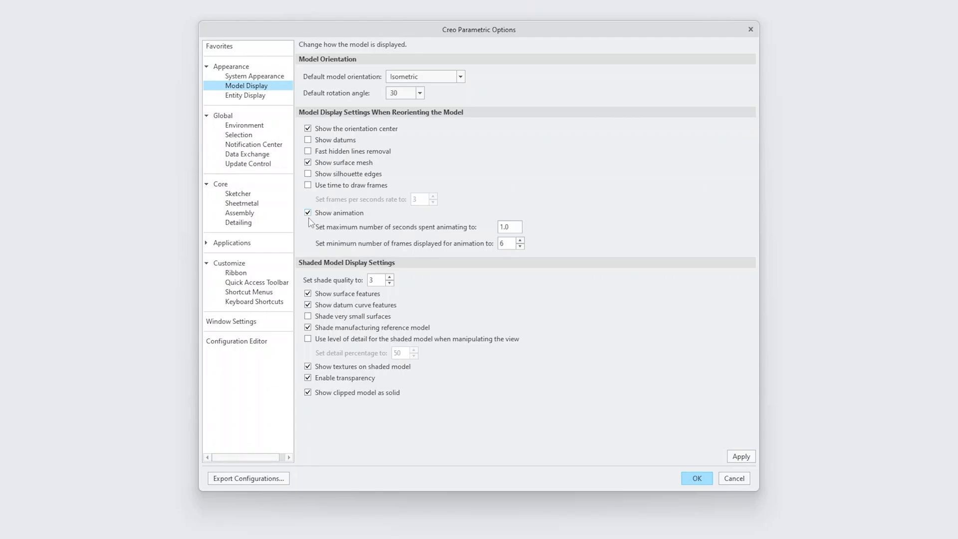
left_click(308, 212)
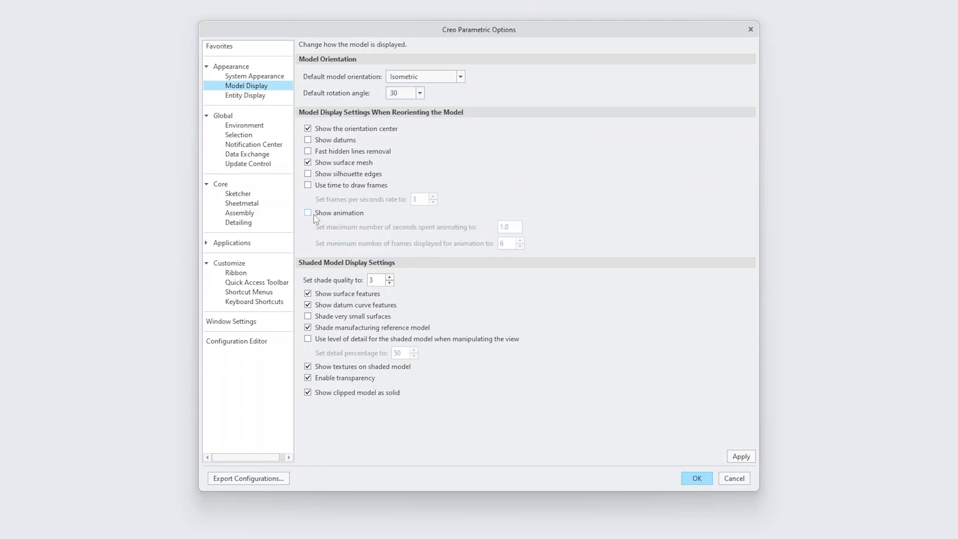
left_click(309, 213)
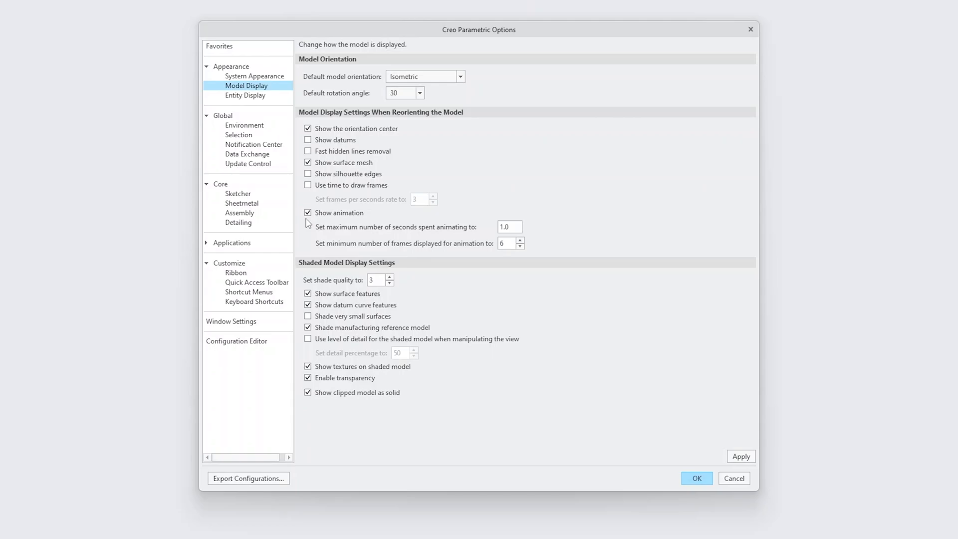
mouse_move(754, 444)
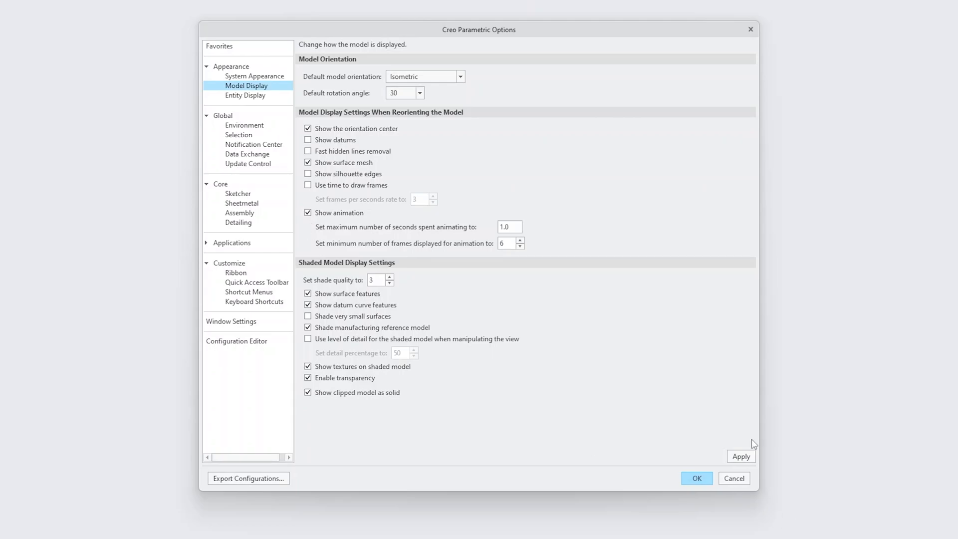
left_click(309, 185)
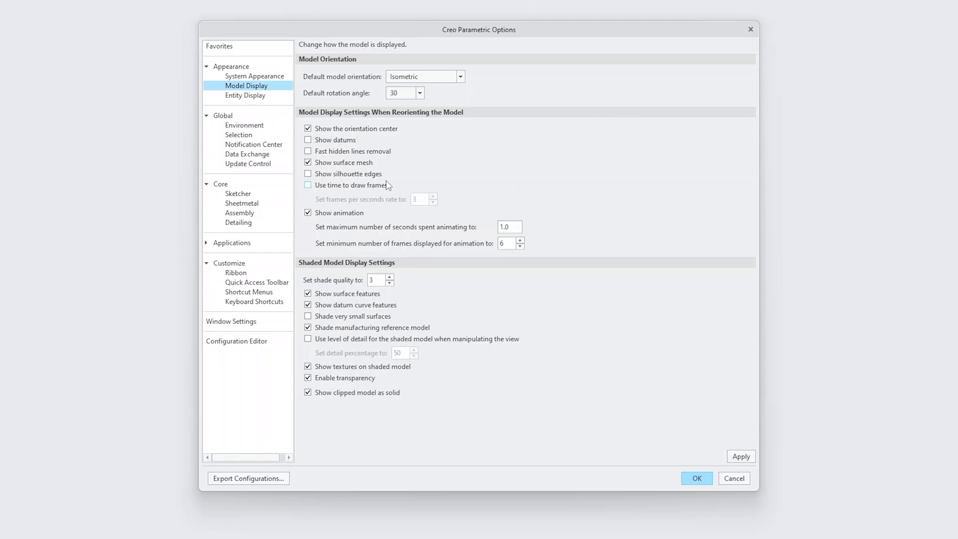
- In Entity Display, set edge display quality to Very High
left_click(245, 96)
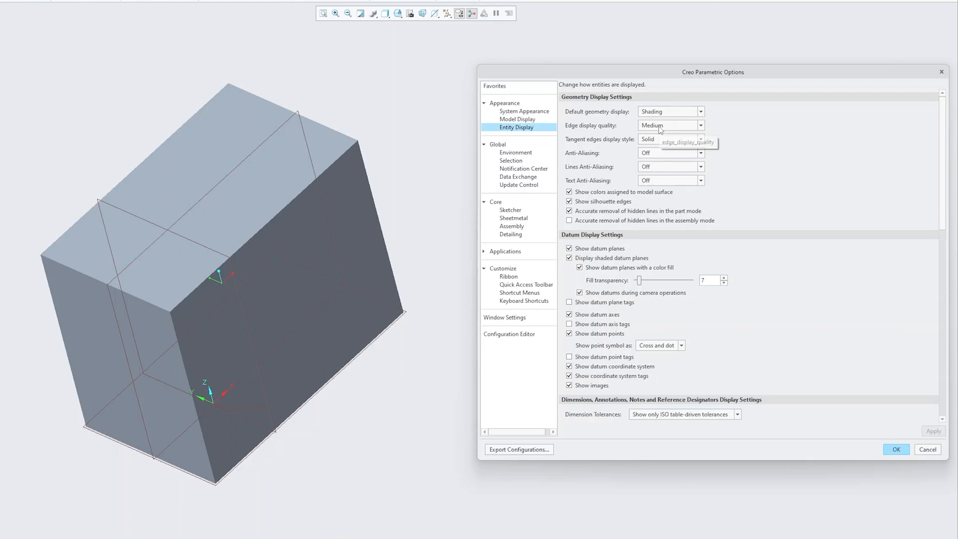
left_click(701, 126)
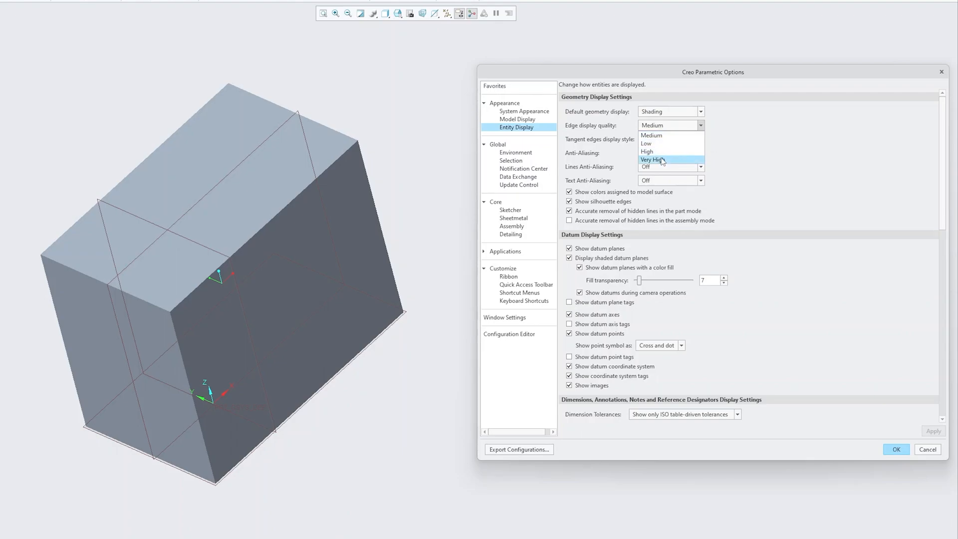
left_click(653, 160)
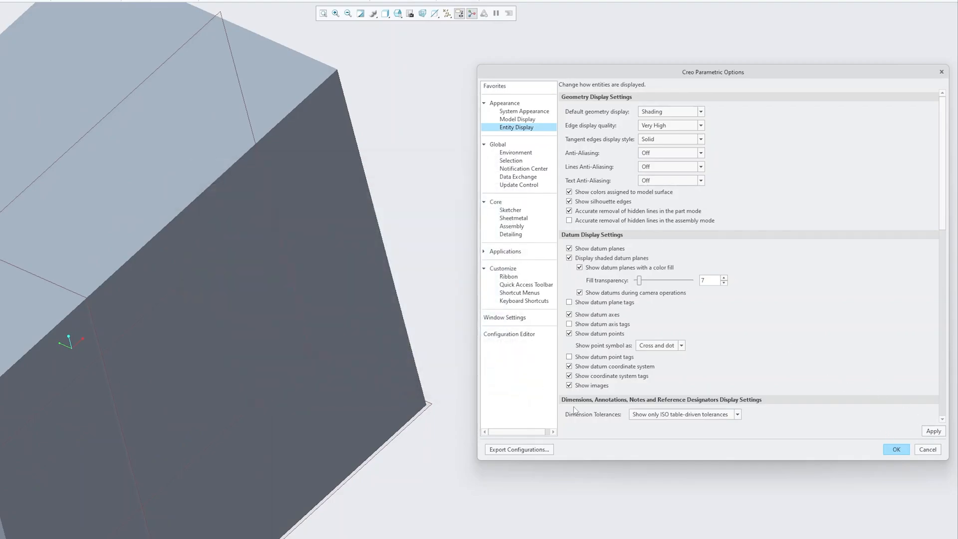
- Export the configuration as config.pro into the My Documents folder
left_click(519, 449)
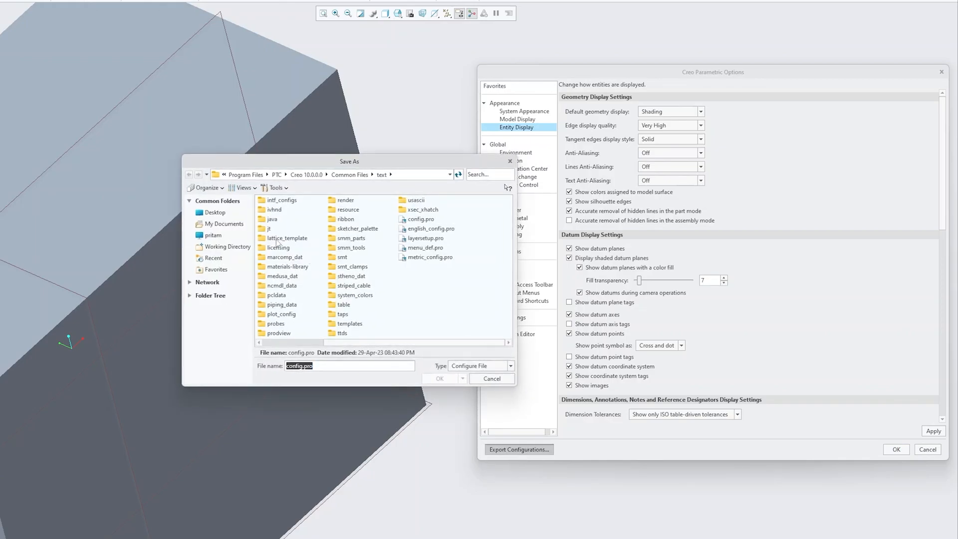
mouse_move(296, 251)
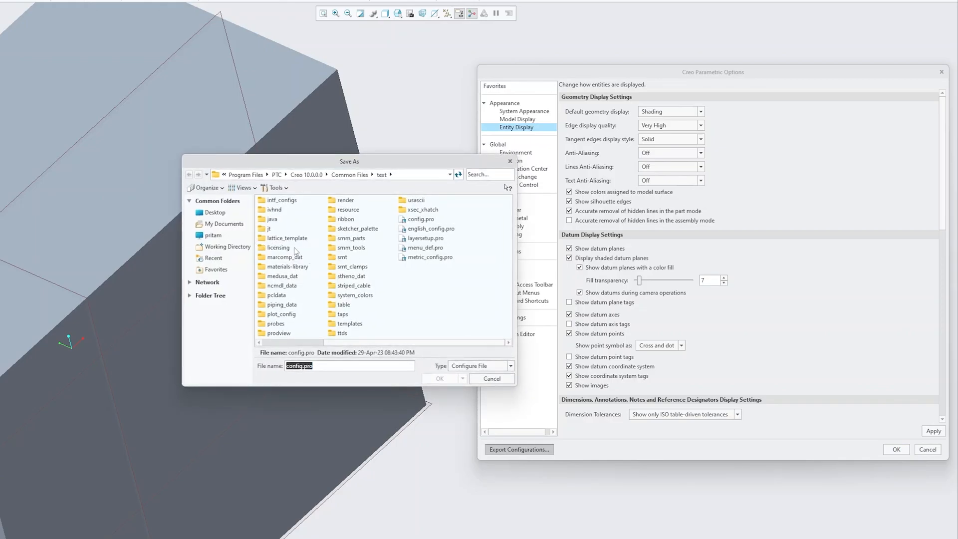
left_click(227, 246)
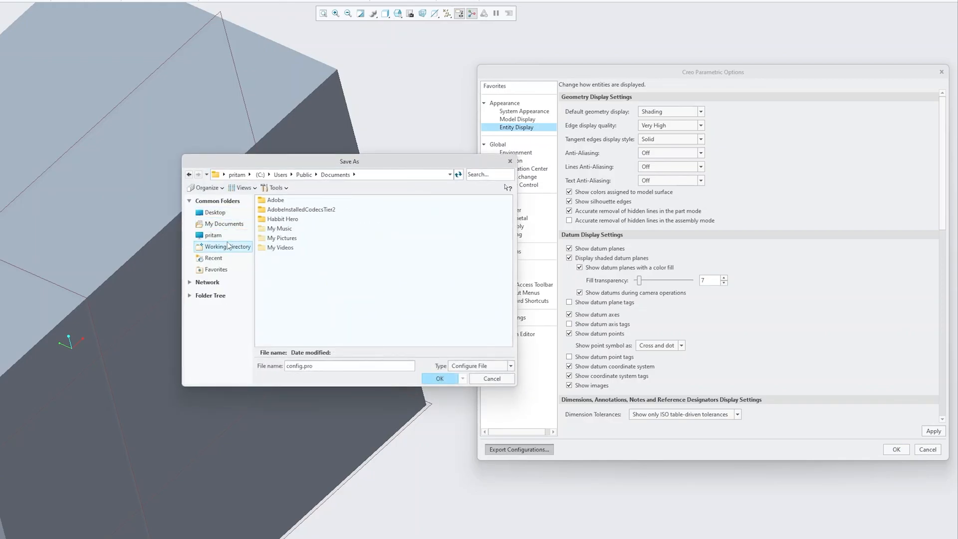
left_click(226, 246)
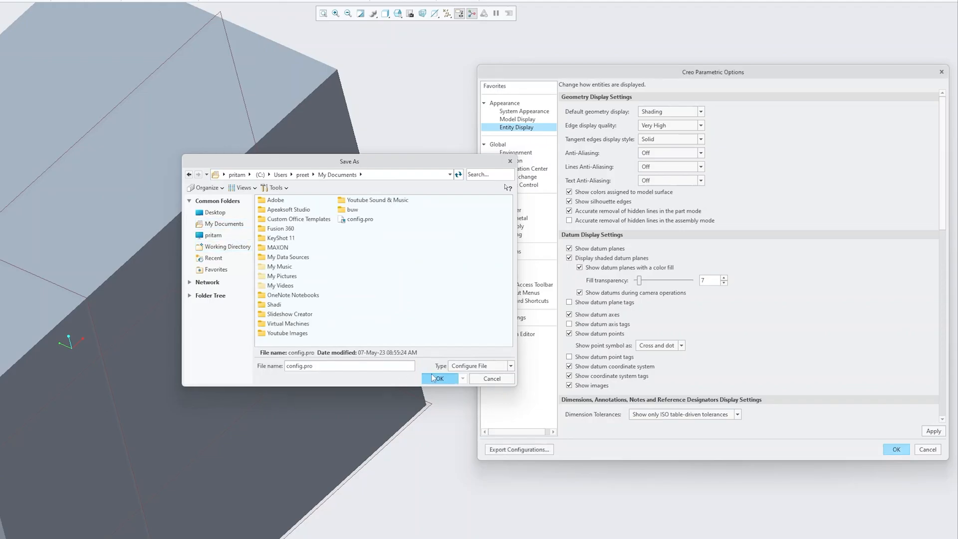
left_click(437, 378)
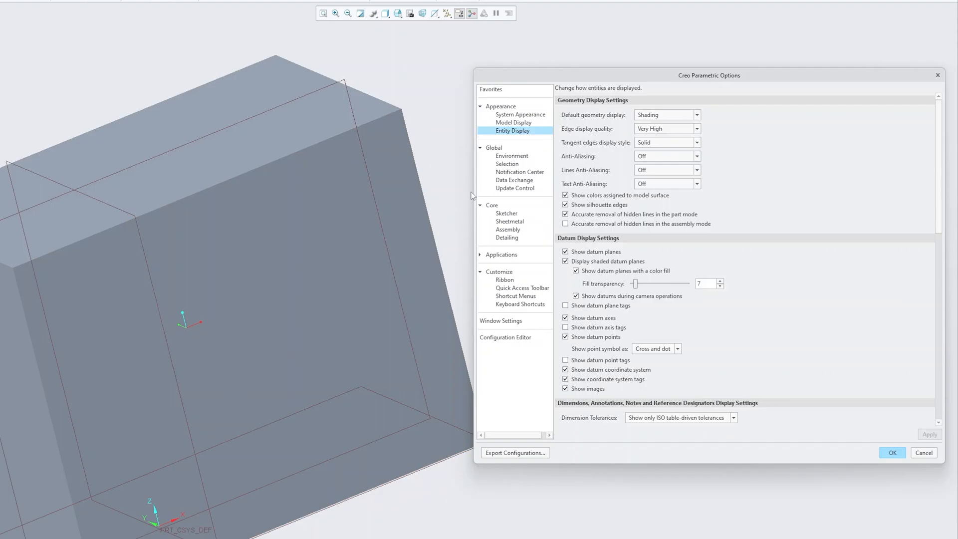
mouse_move(446, 211)
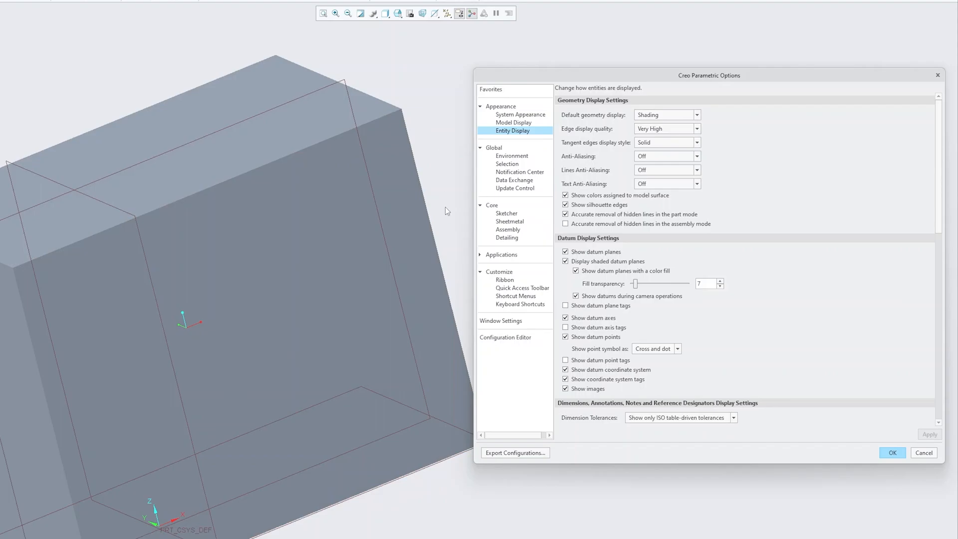
mouse_move(683, 163)
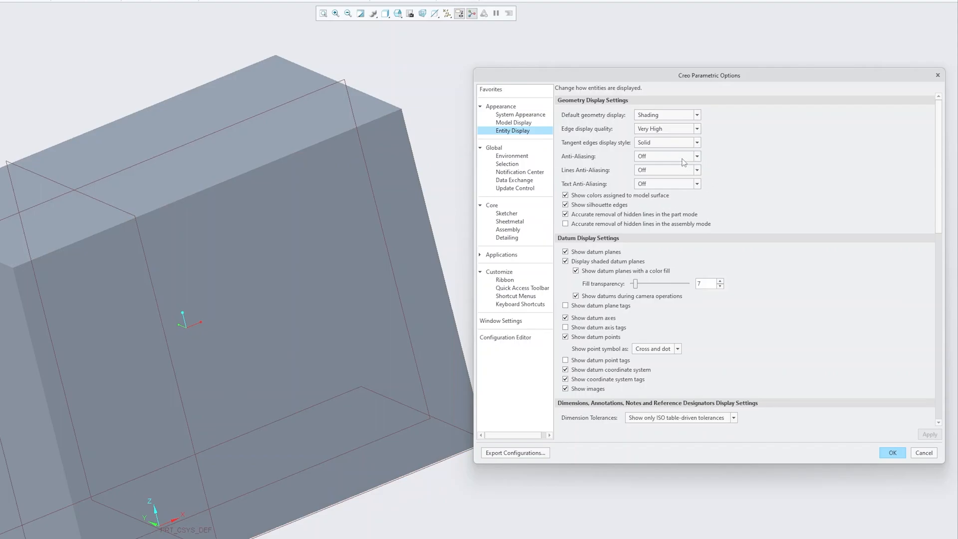
- Set model anti-aliasing to 16 X and text anti-aliasing to On
left_click(663, 156)
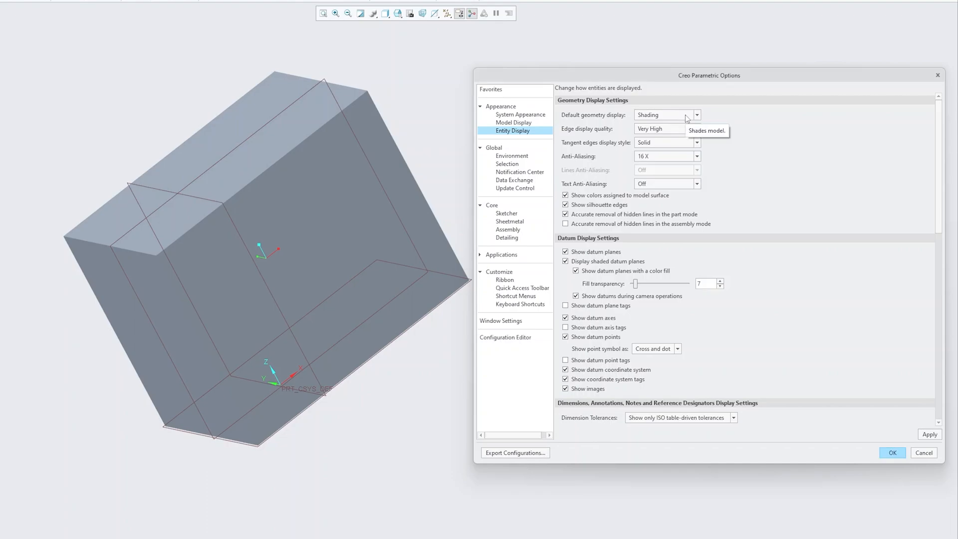
mouse_move(678, 129)
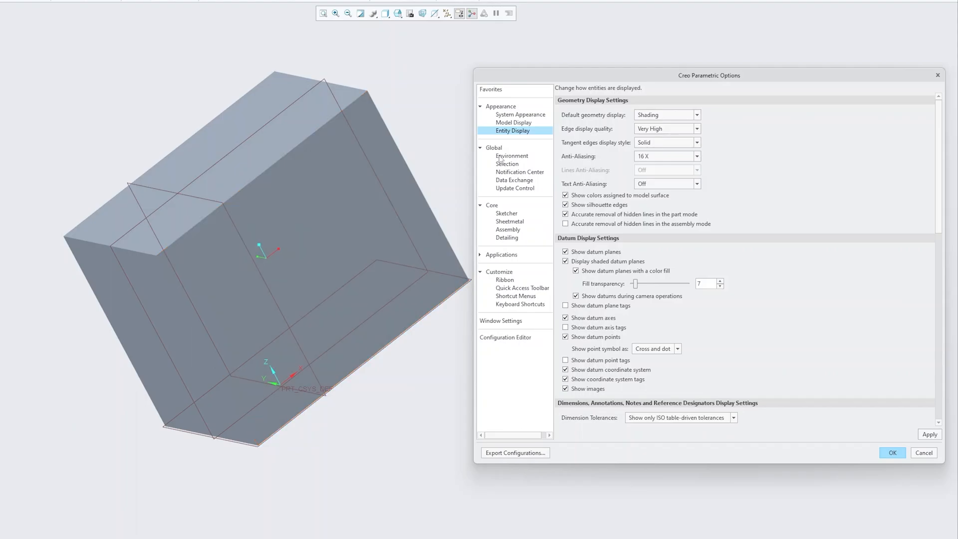
mouse_move(509, 150)
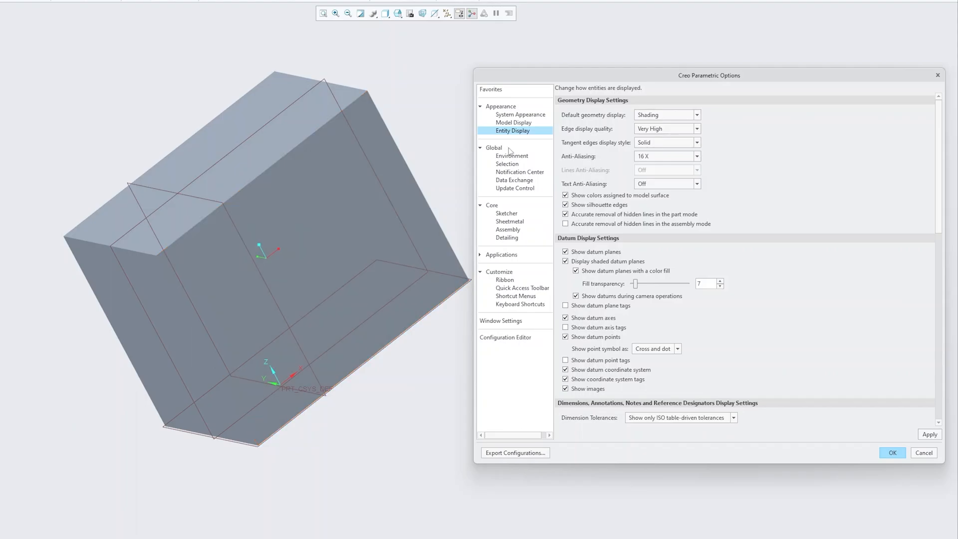
mouse_move(810, 234)
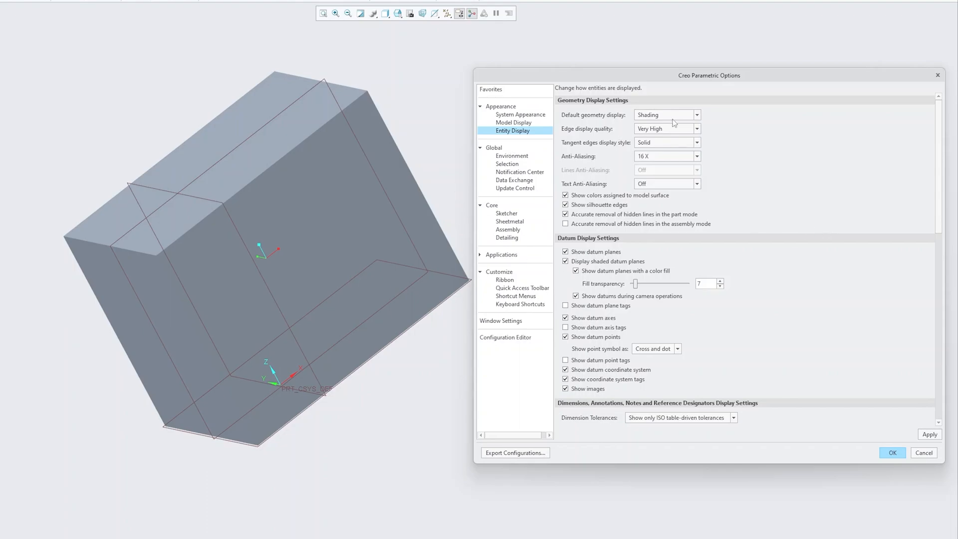
left_click(696, 129)
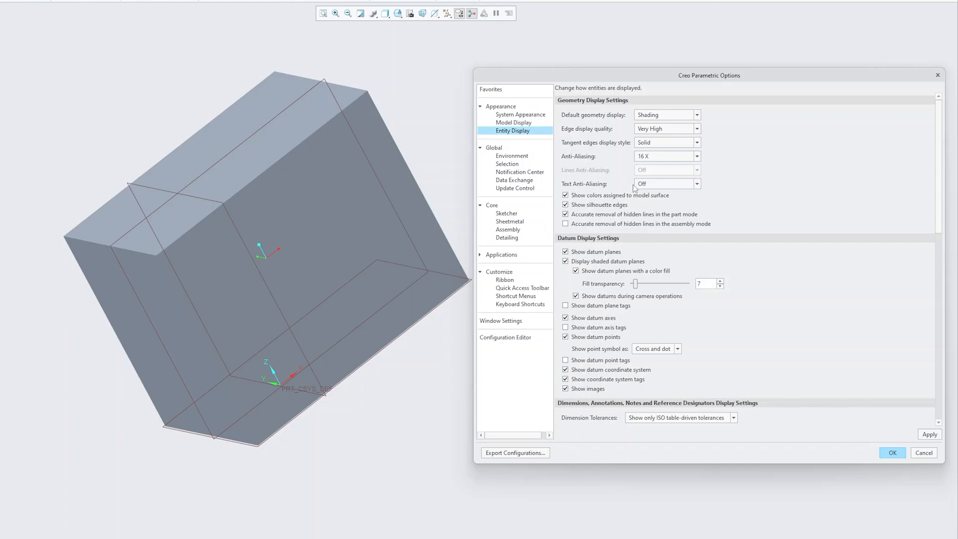
left_click(696, 183)
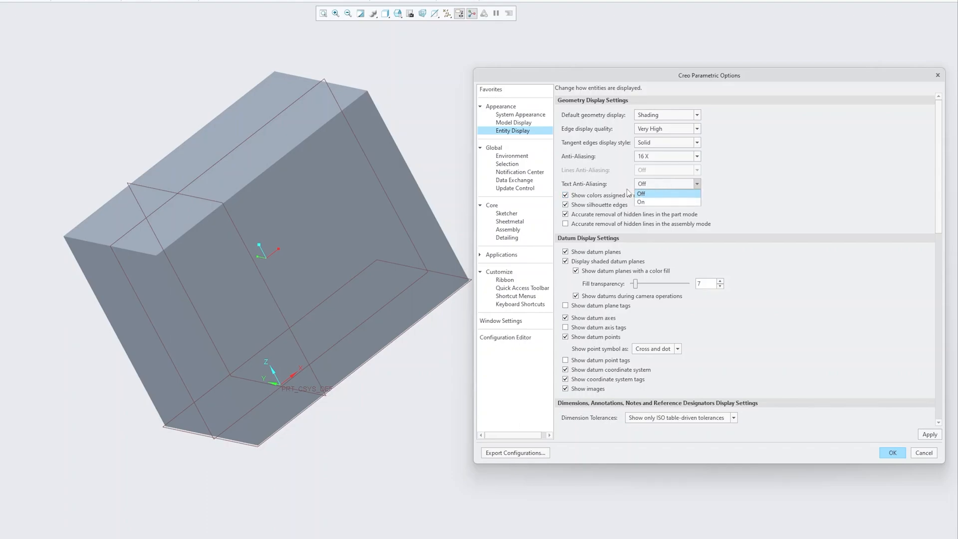
left_click(640, 203)
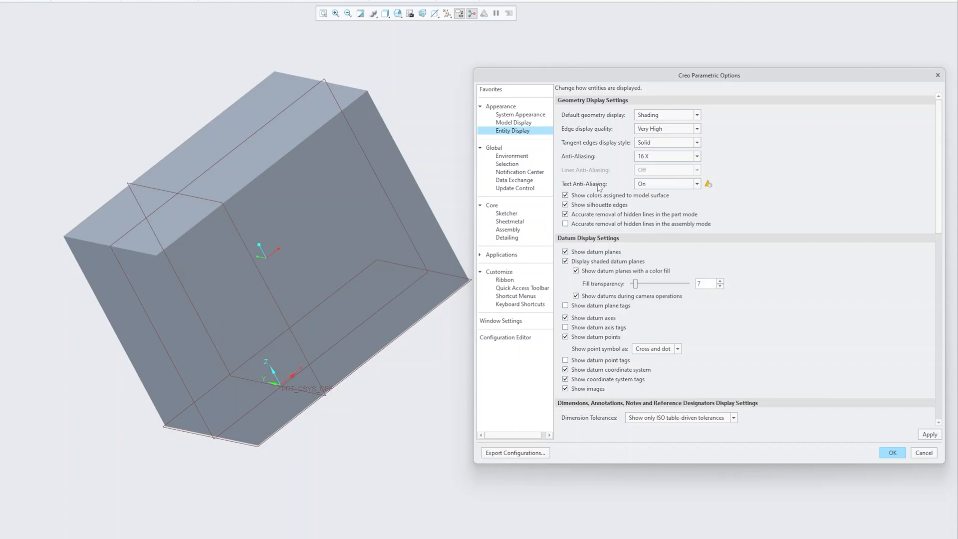
mouse_move(599, 186)
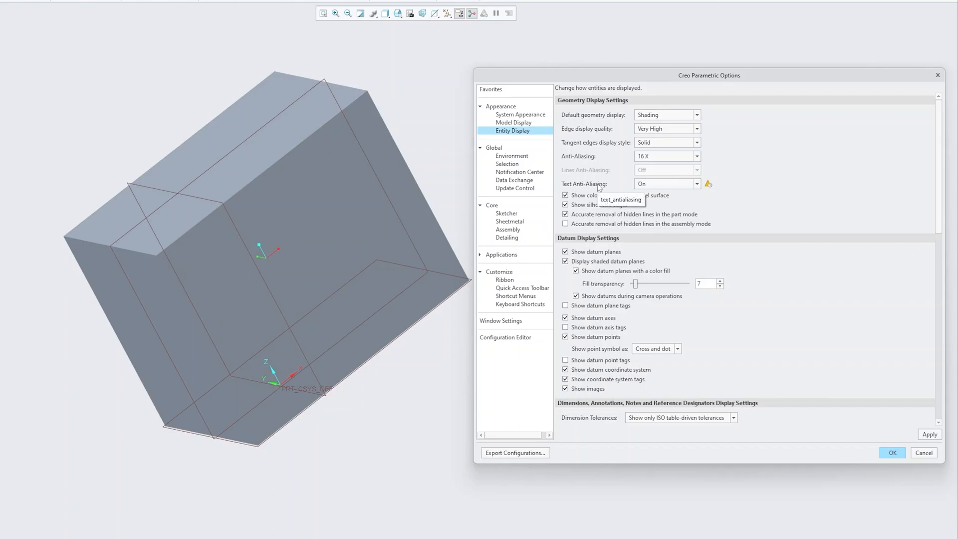
mouse_move(642, 110)
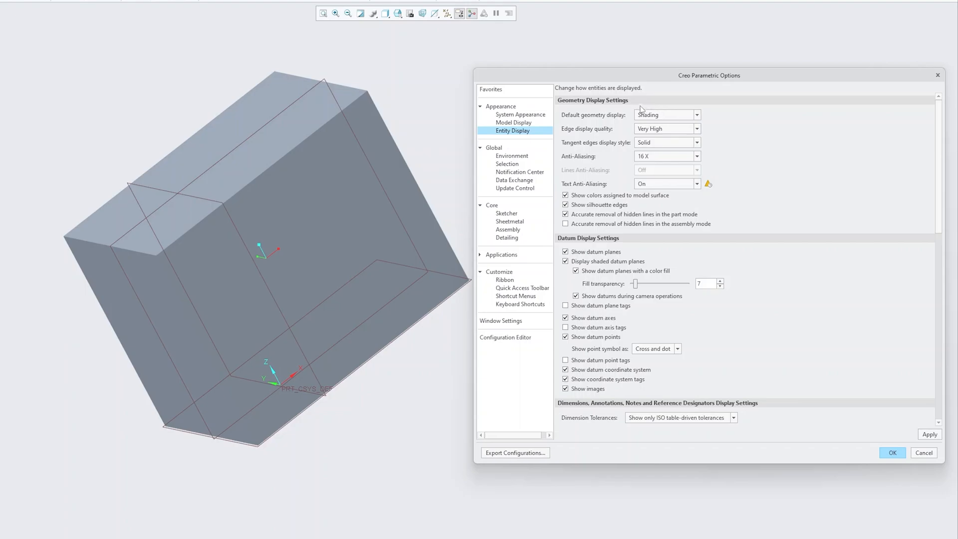
- Try Wireframe, then set default geometry display to Shade With Edges
left_click(697, 115)
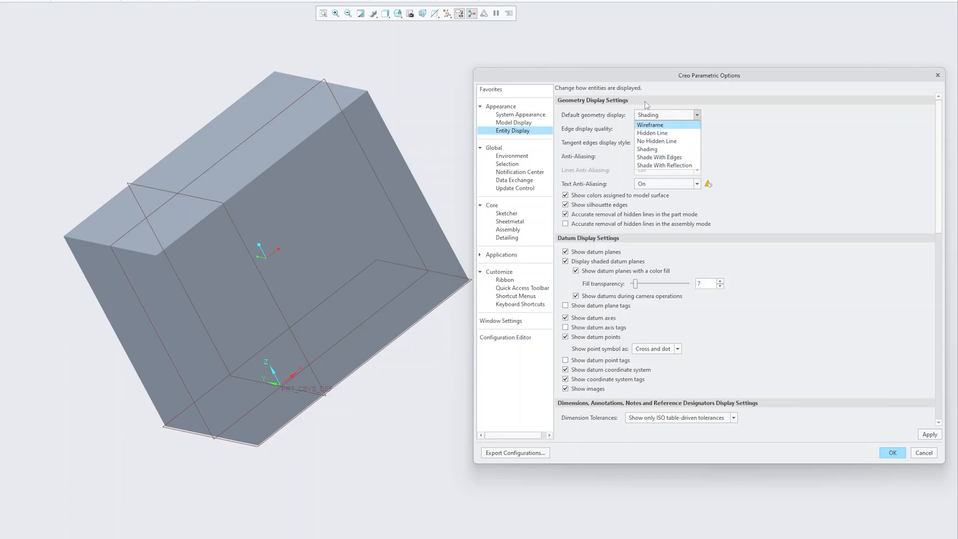
left_click(650, 125)
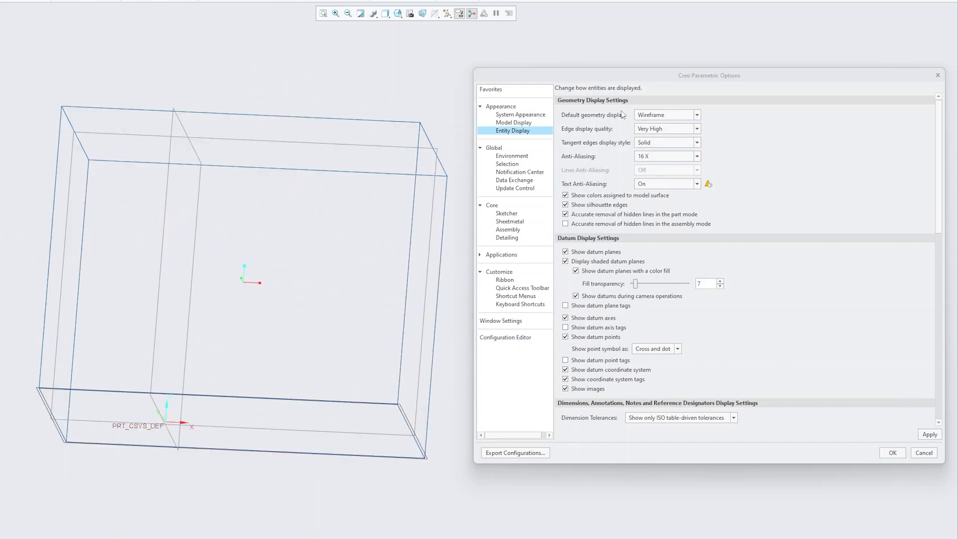
left_click(695, 115)
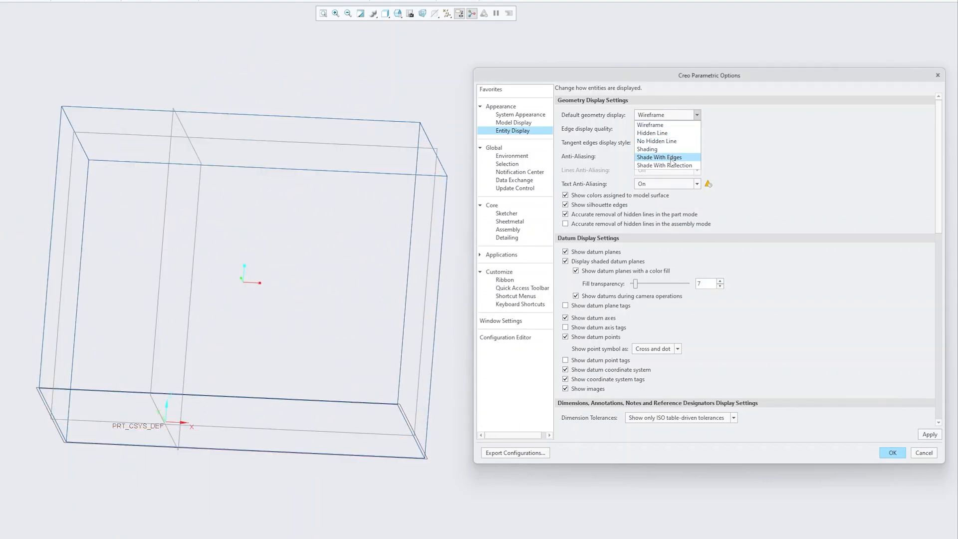
left_click(658, 157)
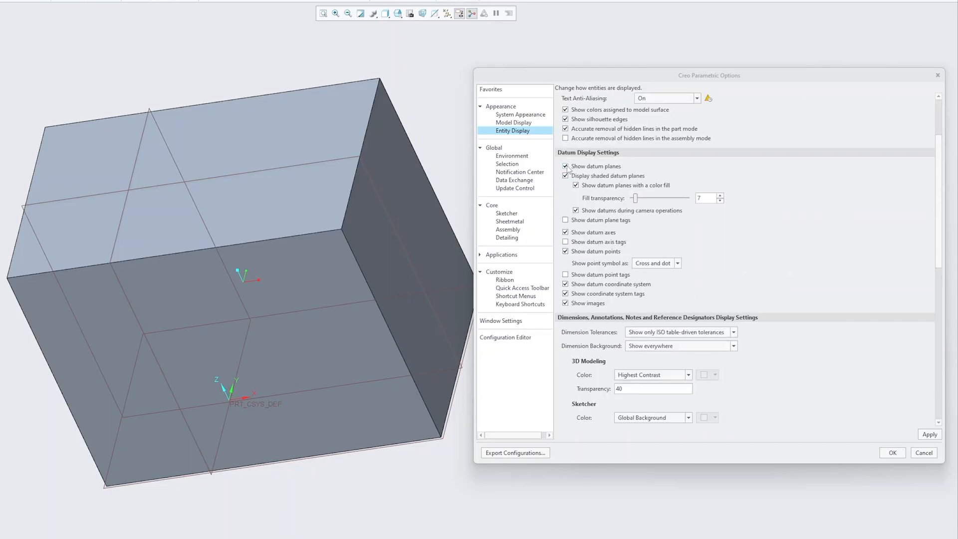
- Hide datum planes while leaving shaded datum planes enabled
left_click(565, 167)
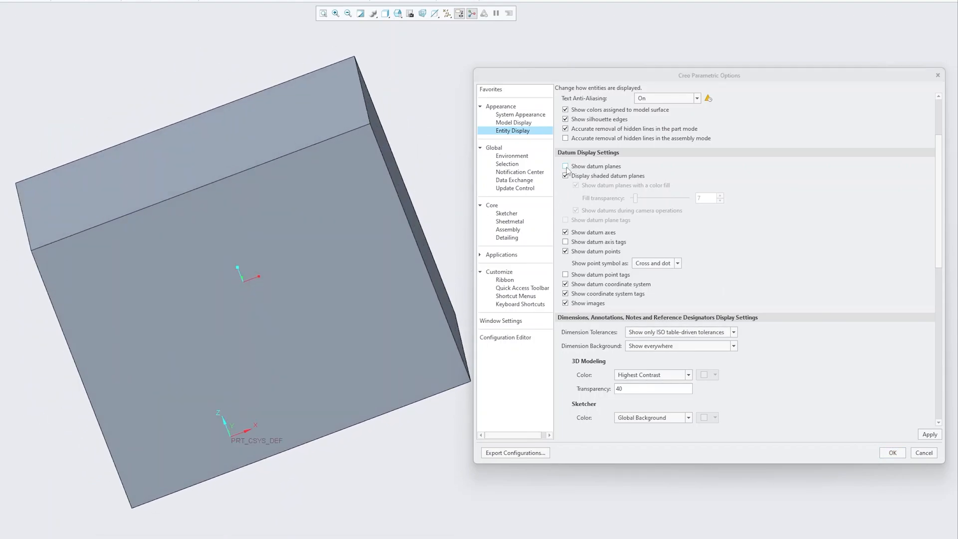
left_click(565, 167)
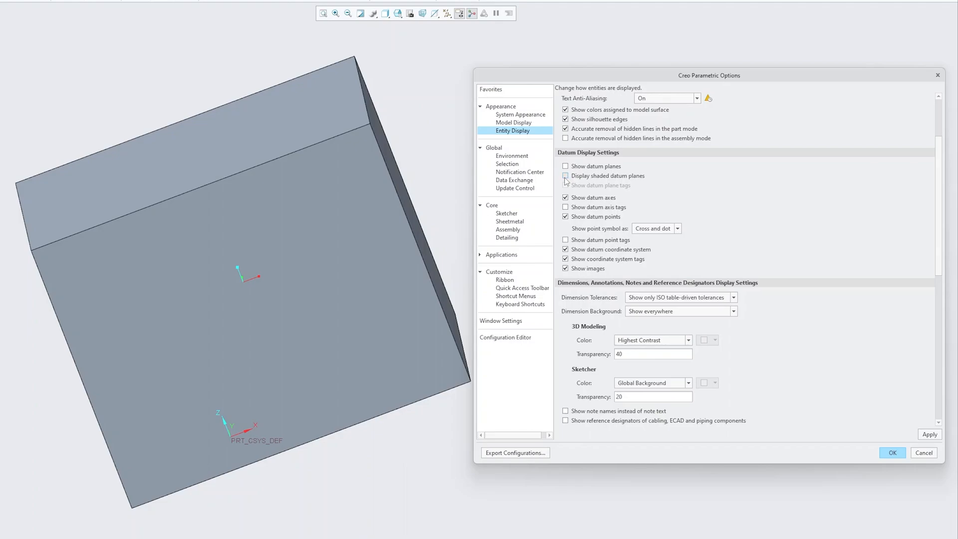
left_click(565, 176)
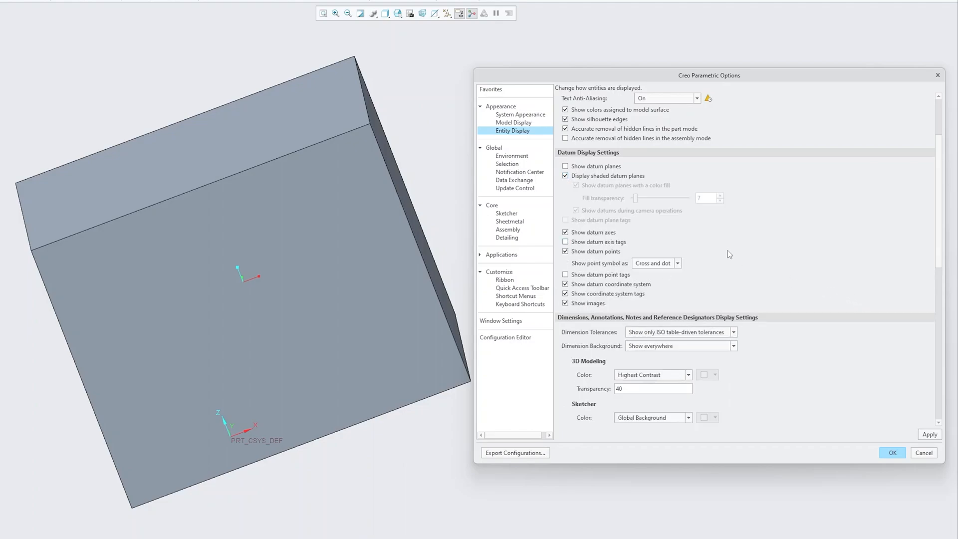
- Scroll down through the remaining entity display settings
scroll("down", 3)
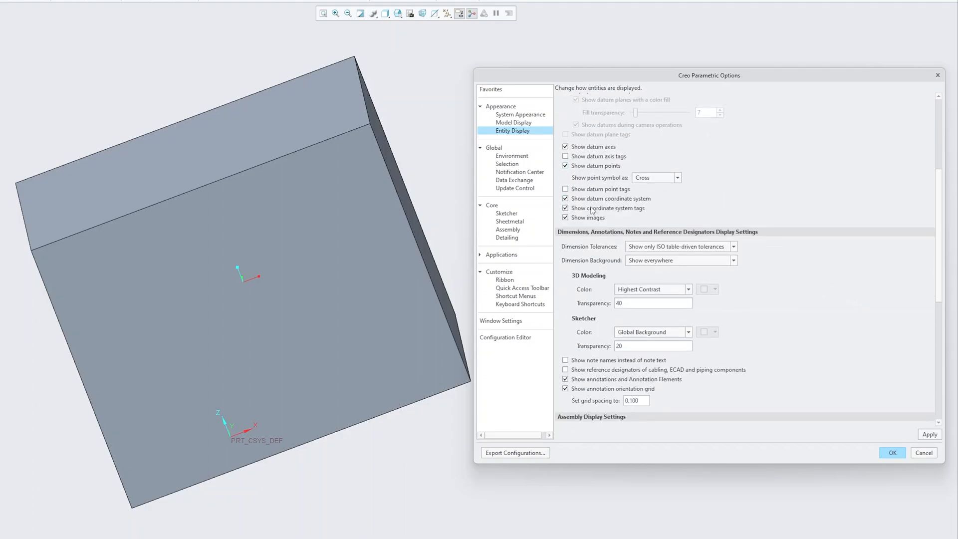
scroll("down", 3)
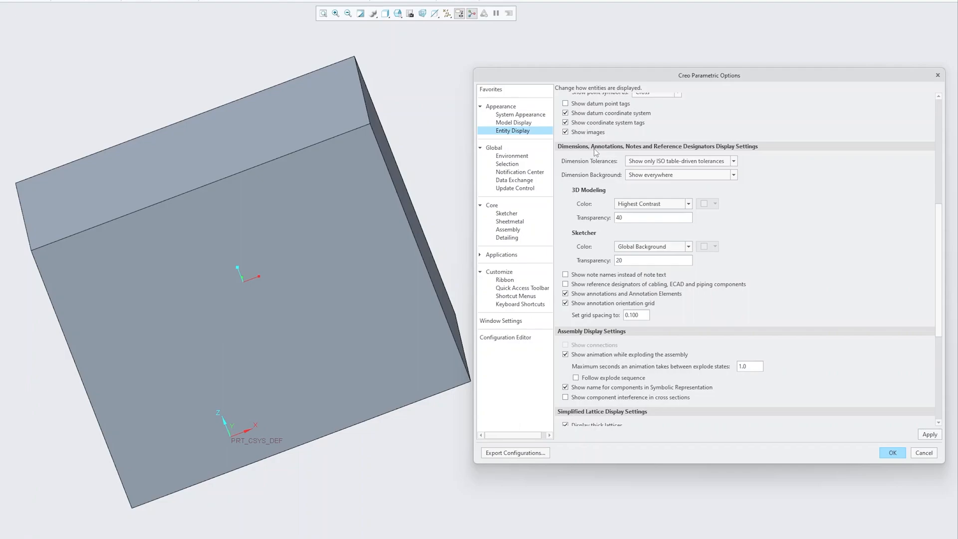
mouse_move(704, 158)
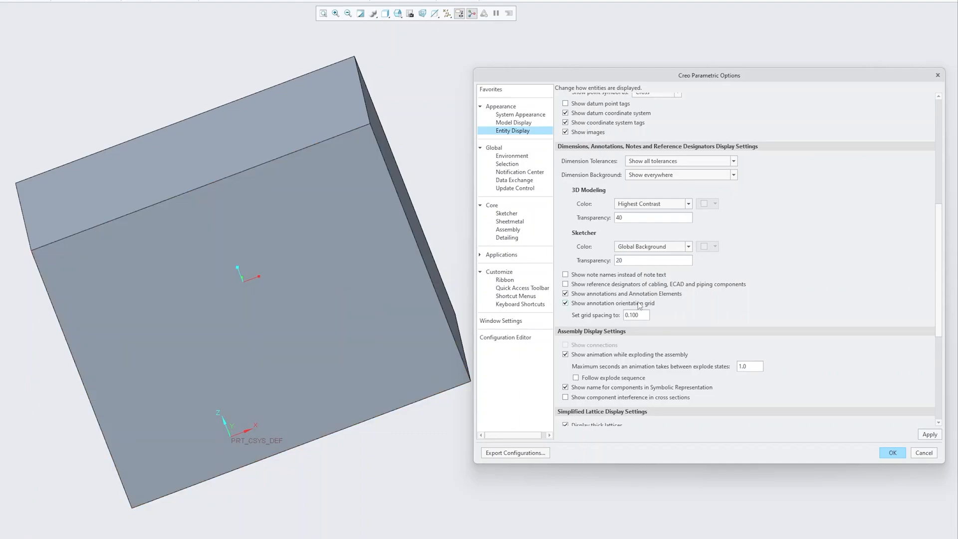
scroll("down", 3)
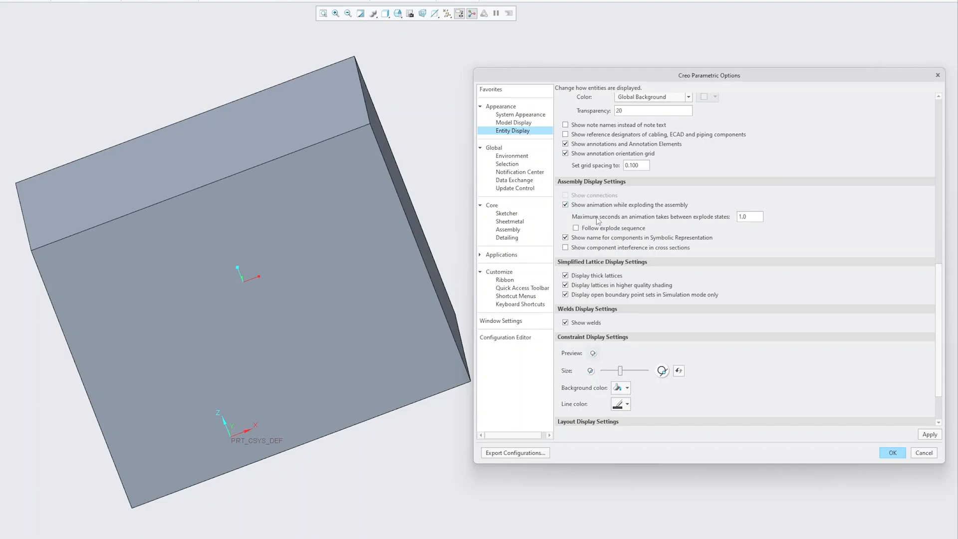
scroll("down", 3)
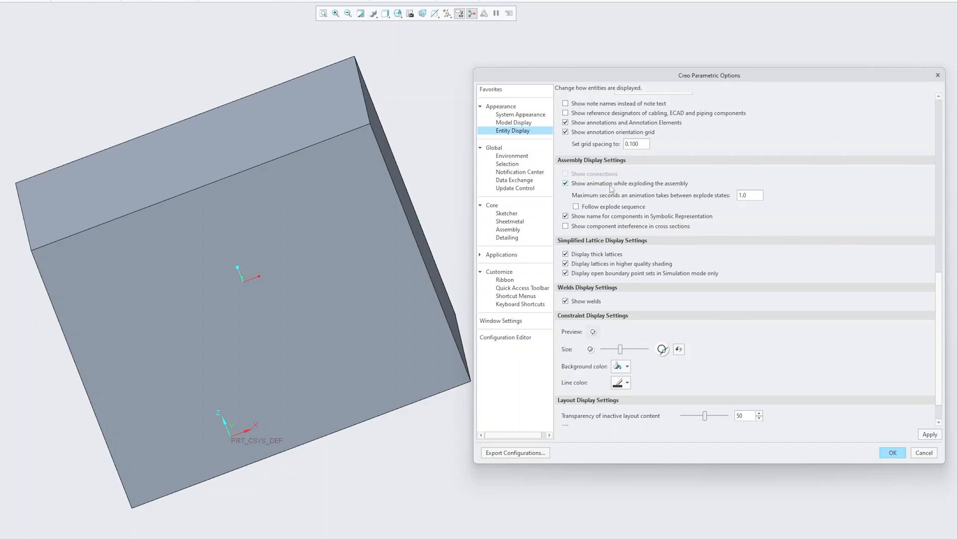
scroll("down", 3)
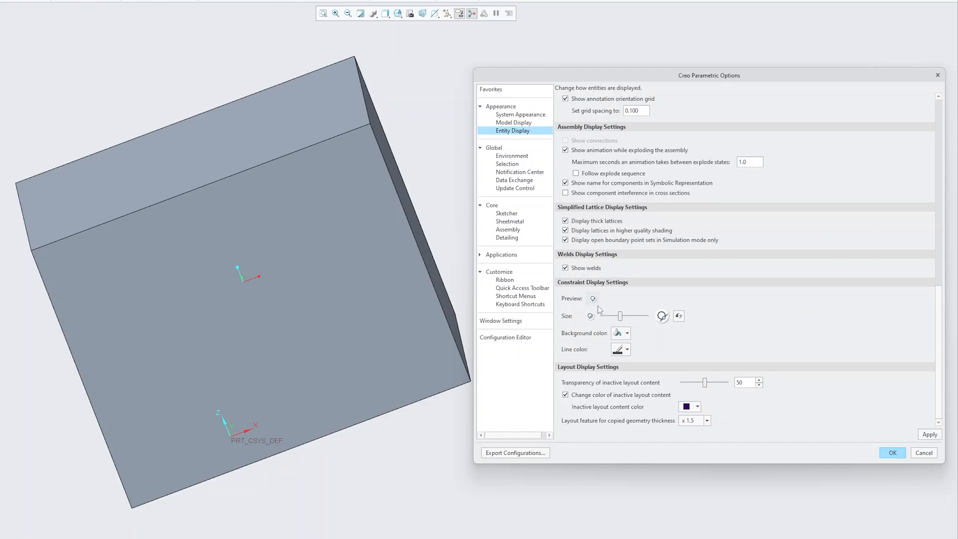
mouse_move(603, 300)
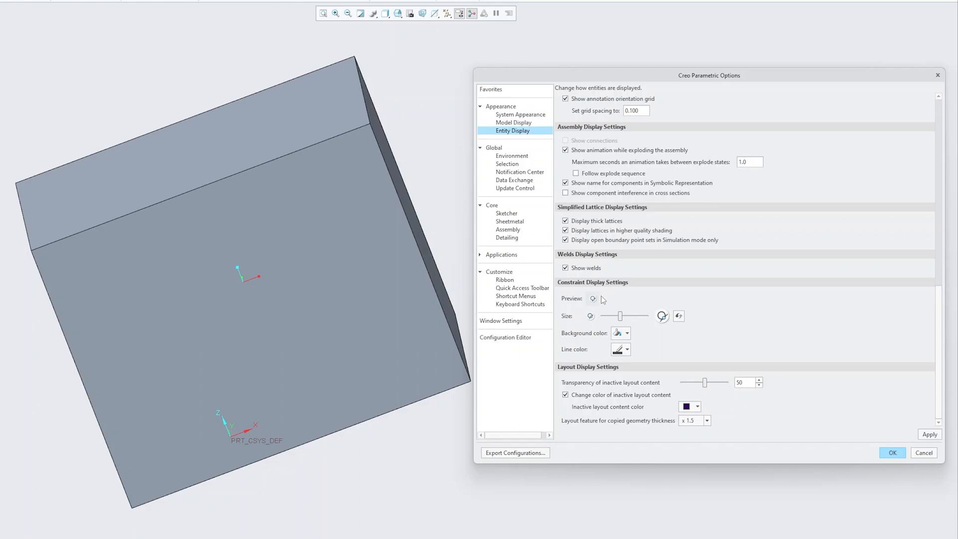
- Enlarge the constraint display size with the slider
left_click(627, 333)
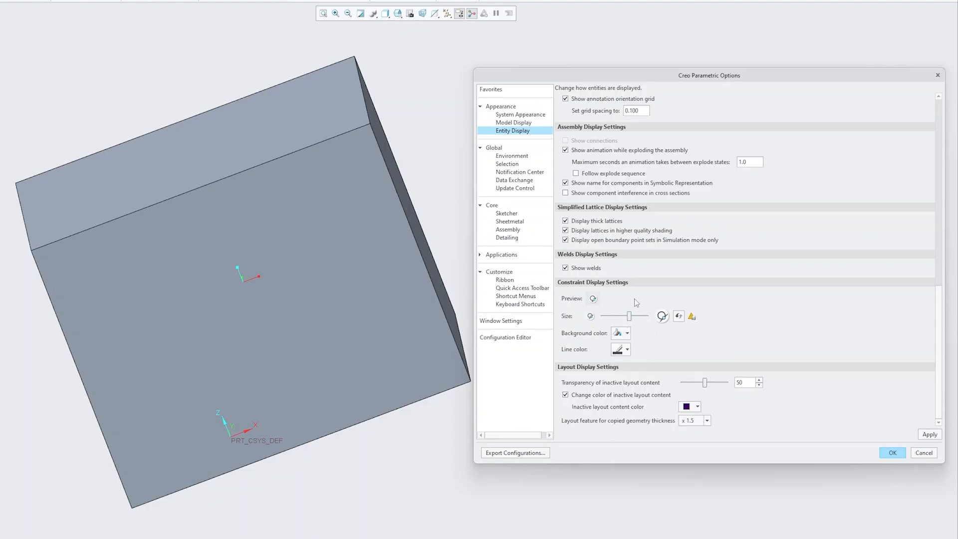
mouse_move(728, 354)
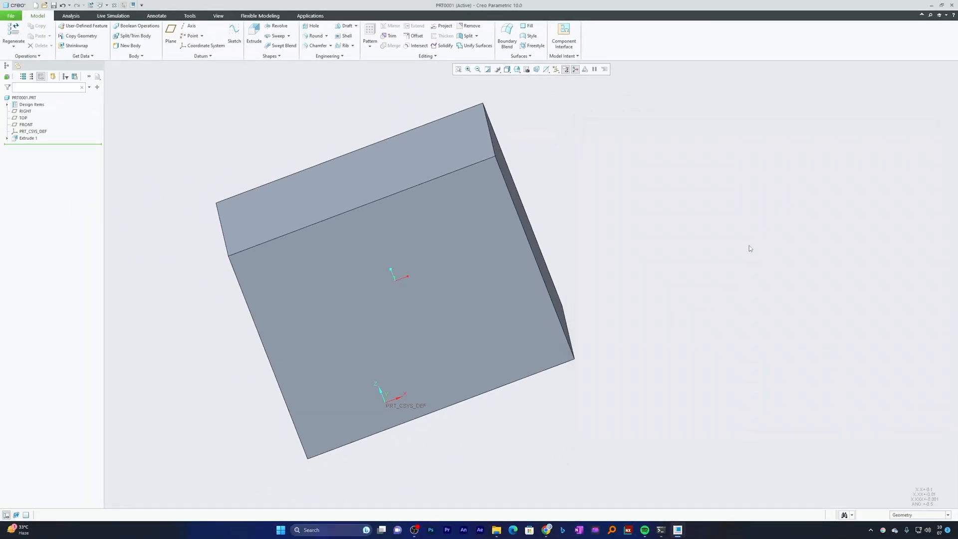
- From within a test sketch, reopen Options, review Entity Display and confirm
left_click(234, 36)
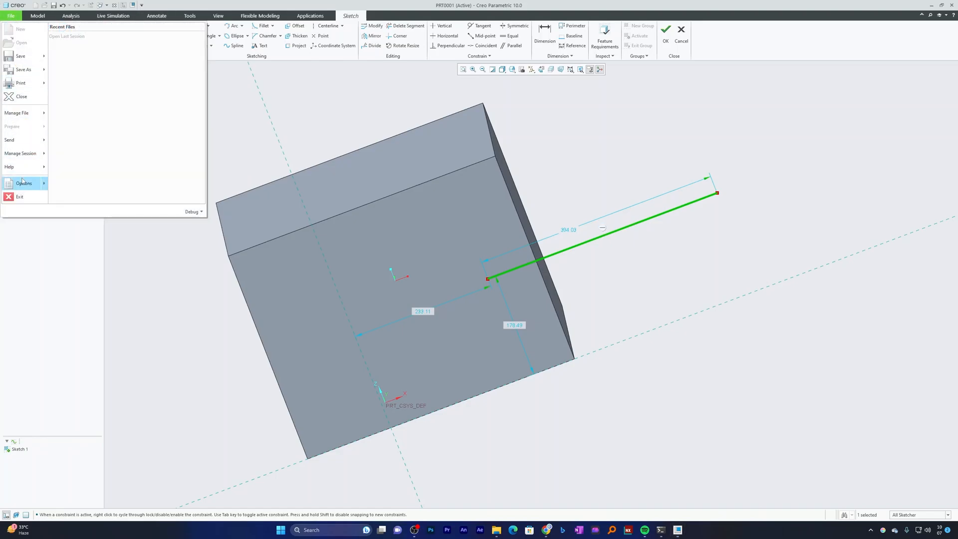
left_click(24, 184)
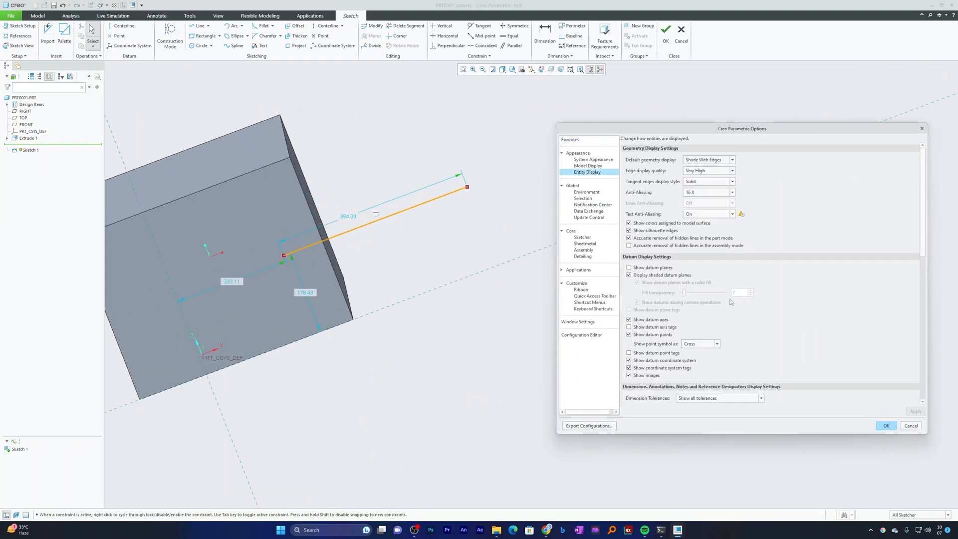
scroll("down", 3)
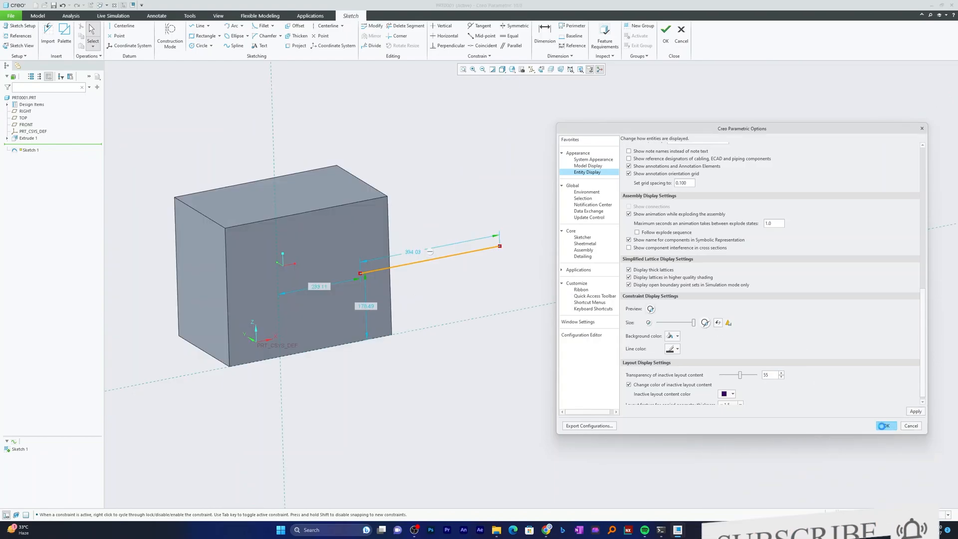
left_click(886, 427)
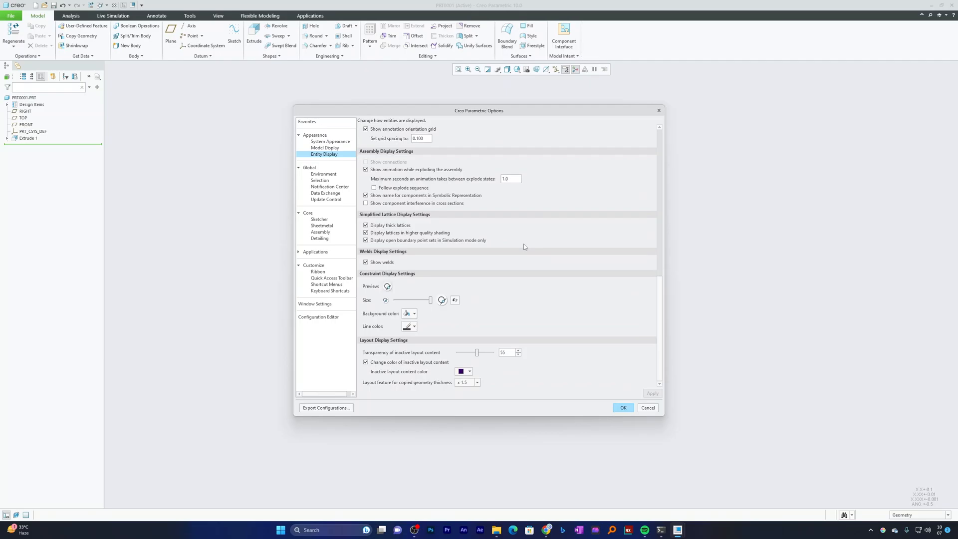
mouse_move(405, 297)
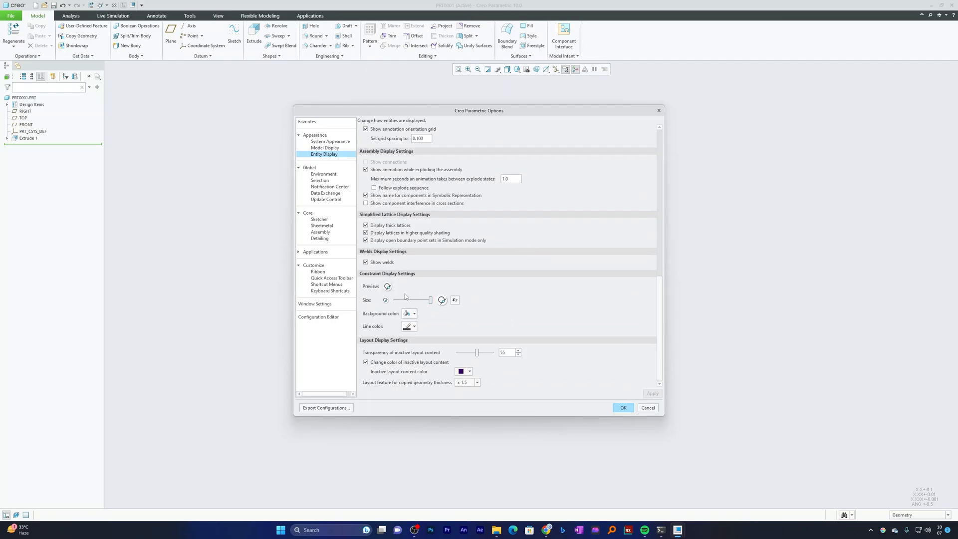
- In System Appearance, try a dark theme then return to Default Theme
left_click(324, 174)
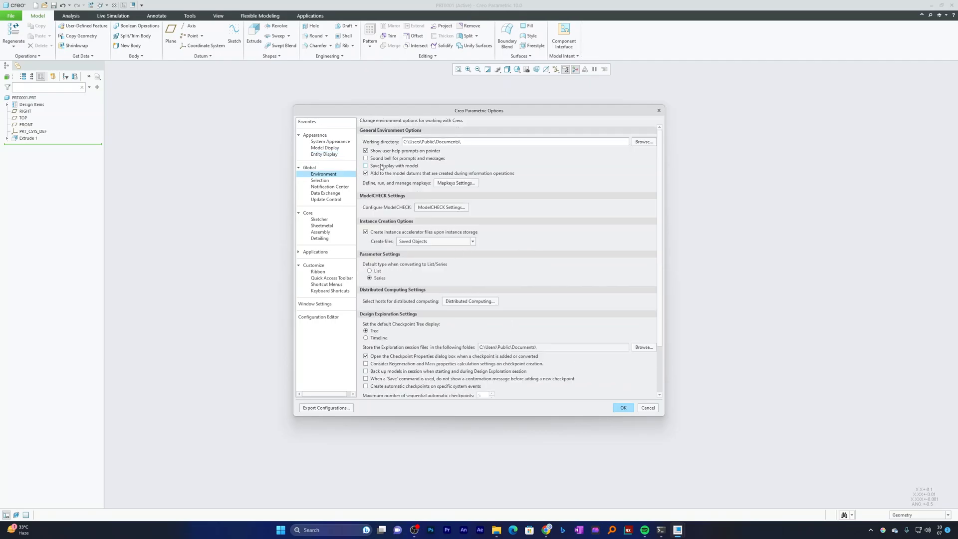
left_click(331, 141)
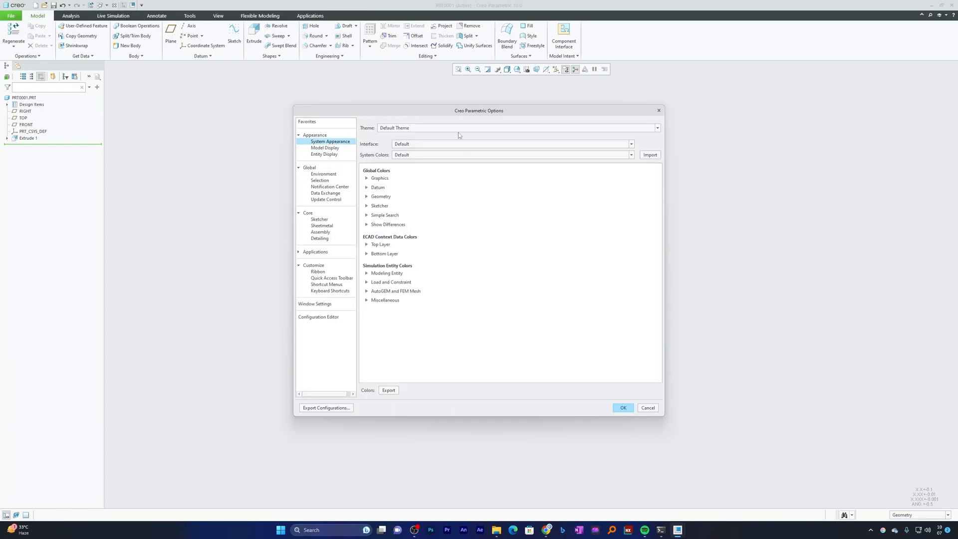
left_click_drag(478, 111, 736, 159)
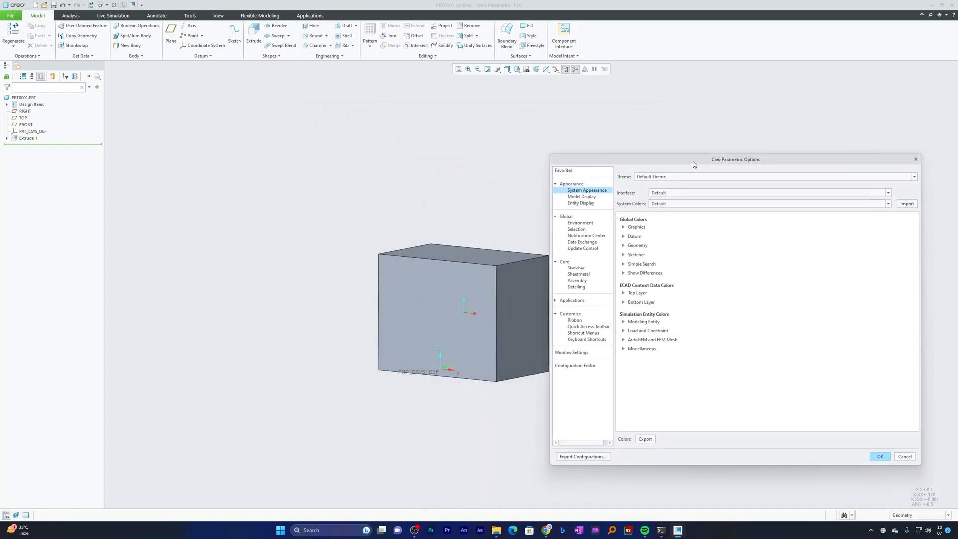
mouse_move(690, 191)
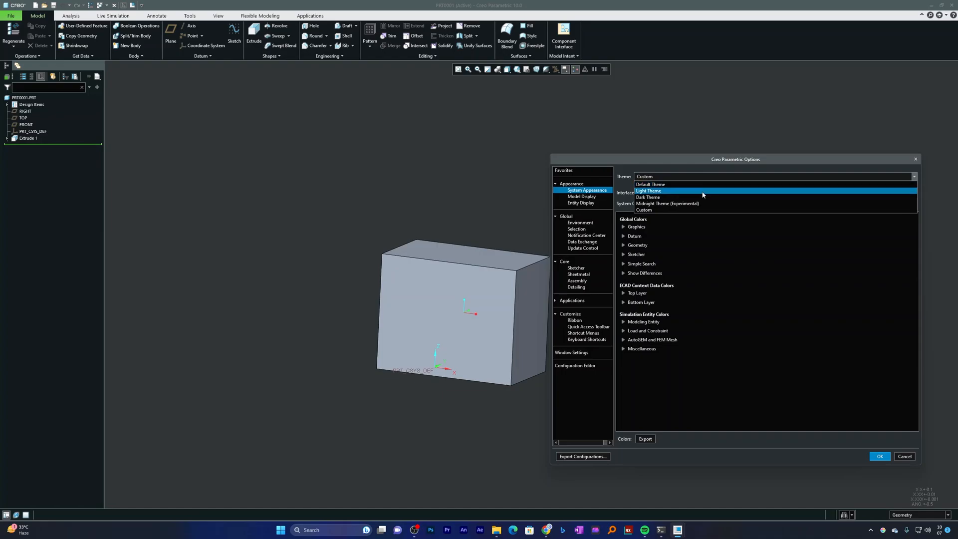
left_click(650, 185)
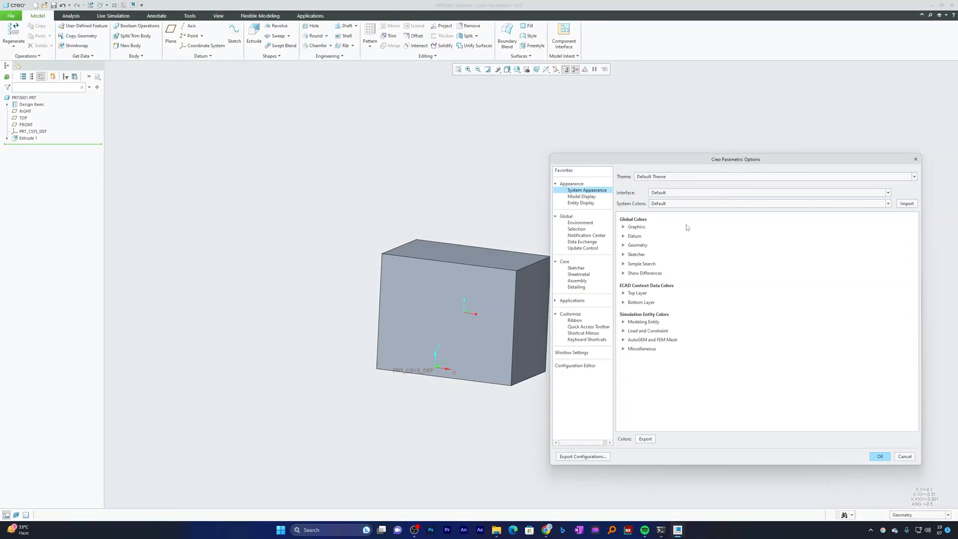
- Set the Geometry display colour to light grey, making the colour theme Custom, then move on to Environment
left_click(622, 226)
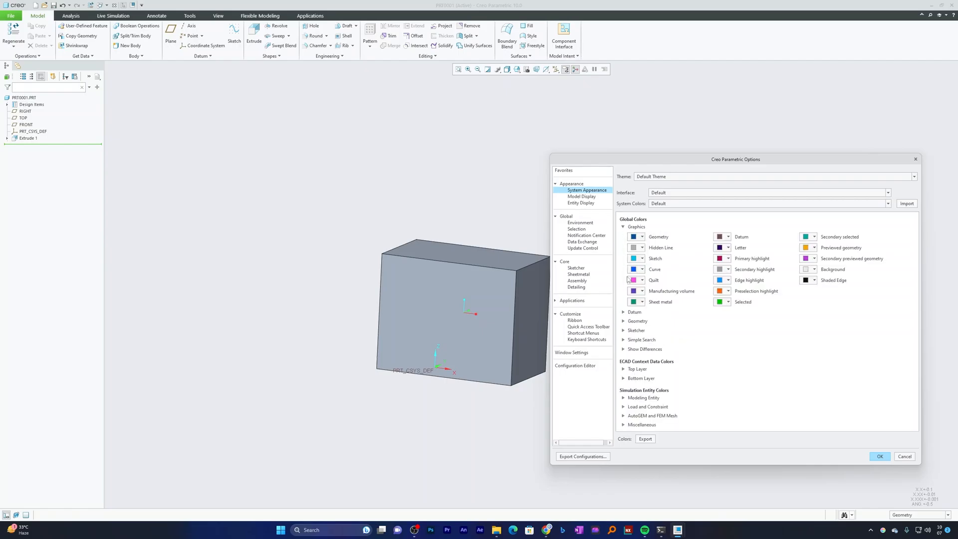
left_click(634, 313)
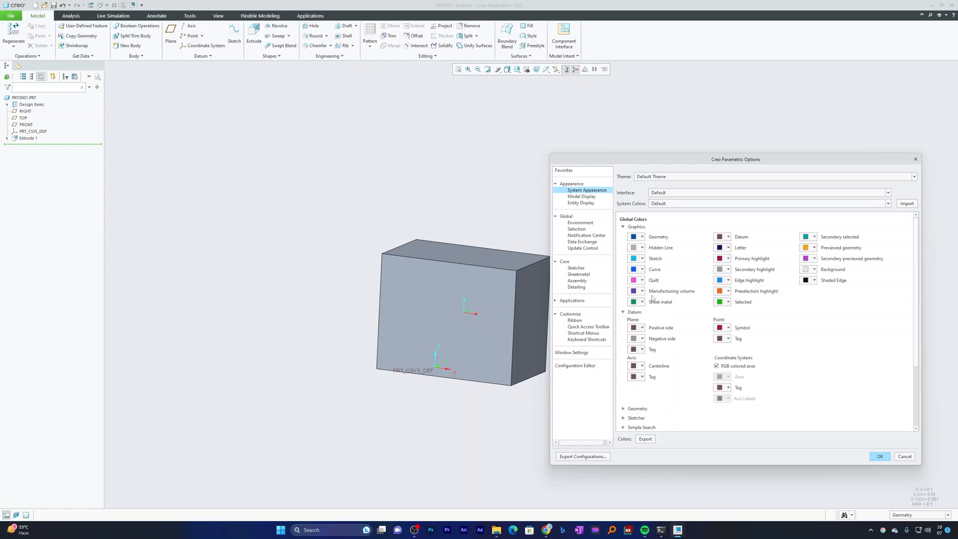
mouse_move(640, 335)
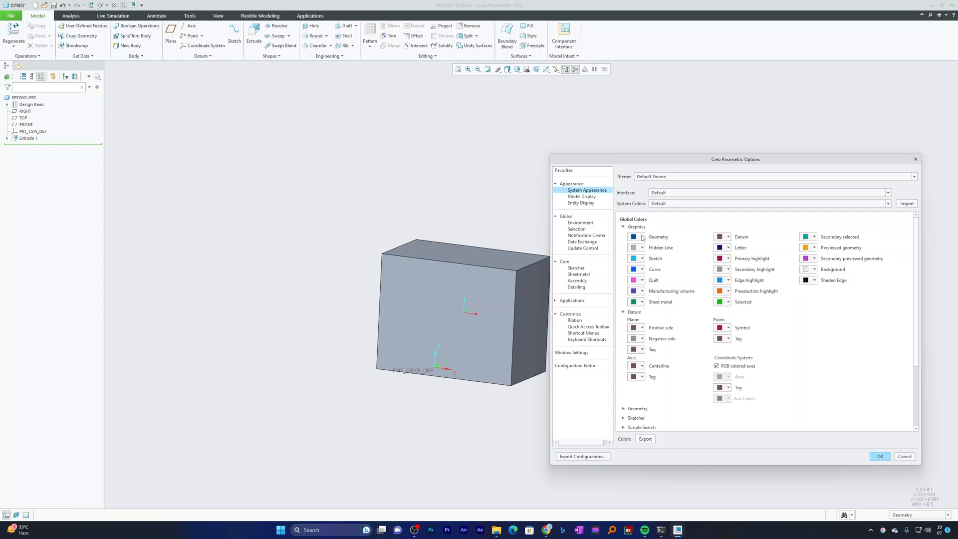
left_click(633, 237)
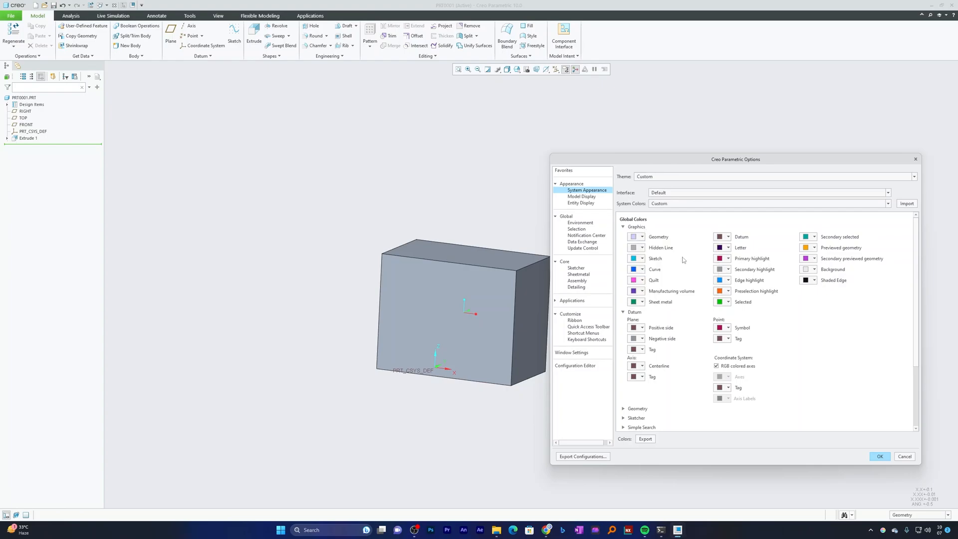
left_click(642, 248)
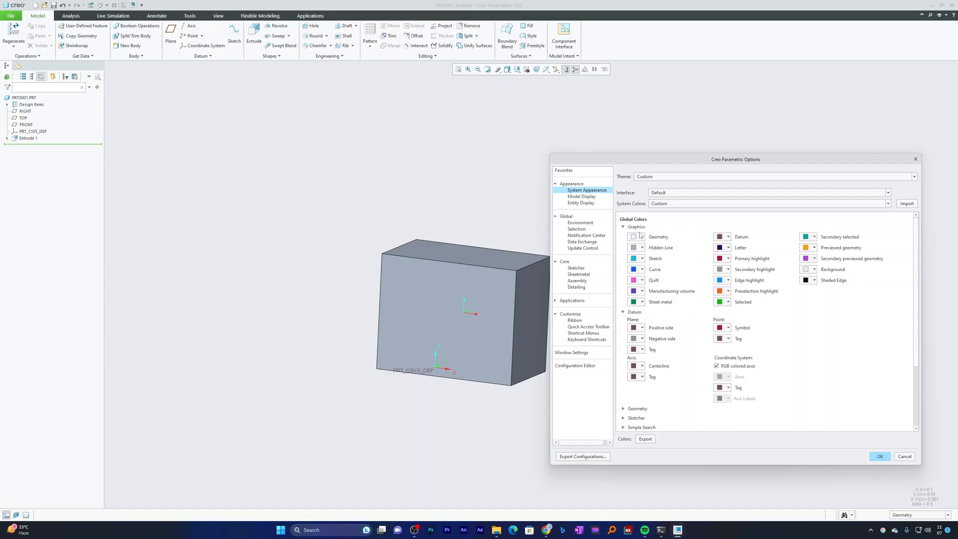
left_click(579, 223)
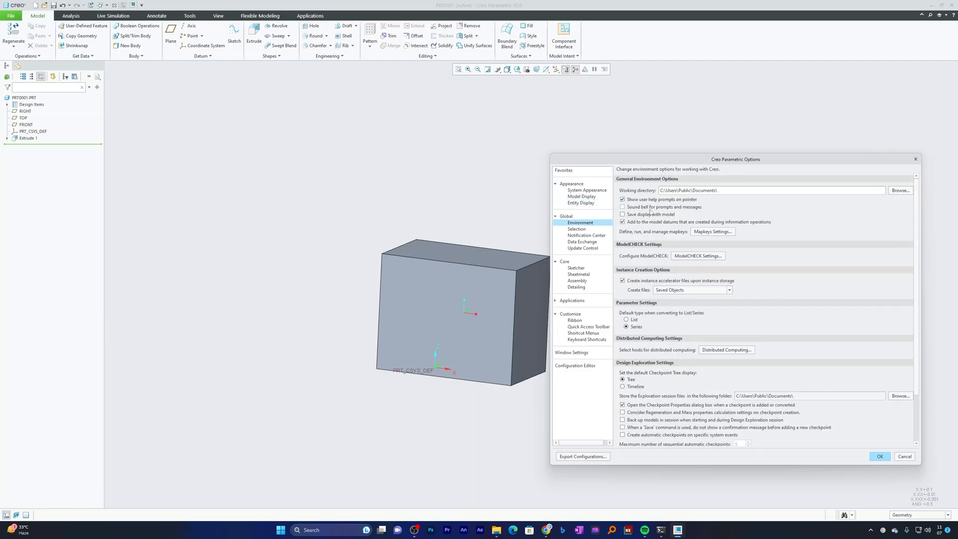
- Review the empty Mapkeys list from the Environment options and close it
left_click(712, 231)
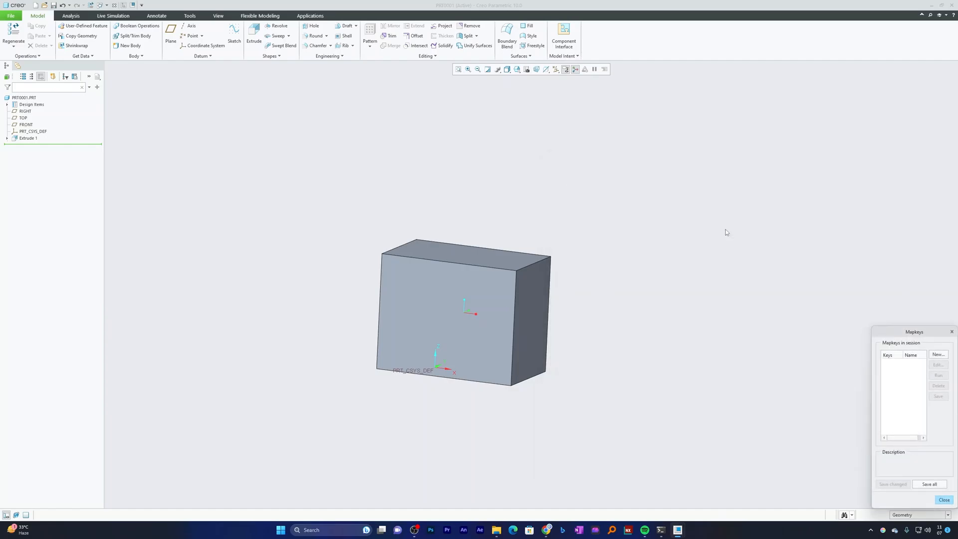
left_click_drag(915, 332, 798, 157)
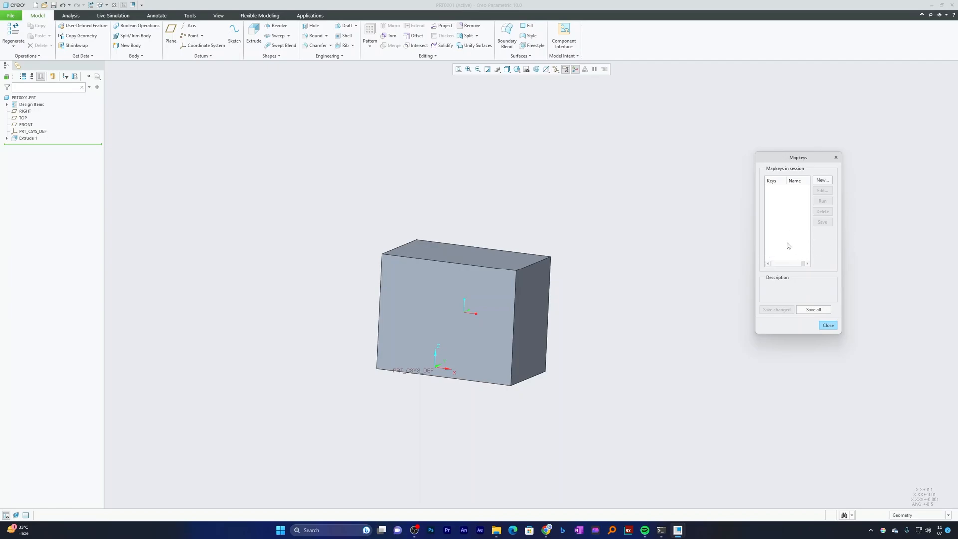
mouse_move(823, 280)
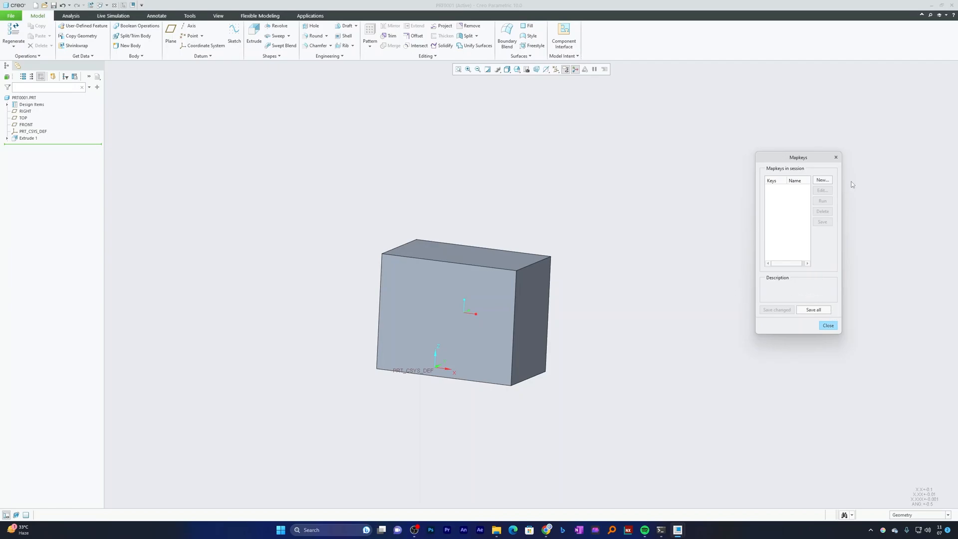
mouse_move(811, 244)
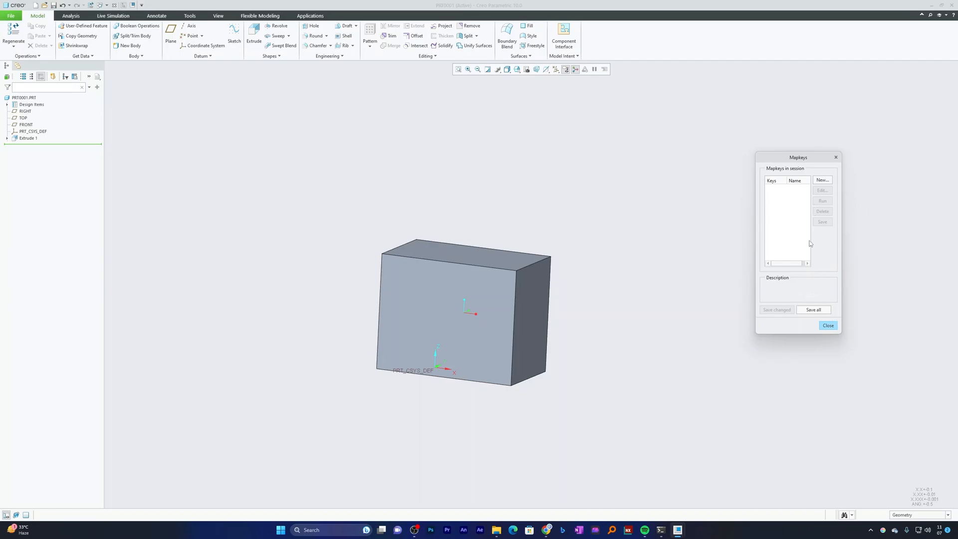
left_click(829, 323)
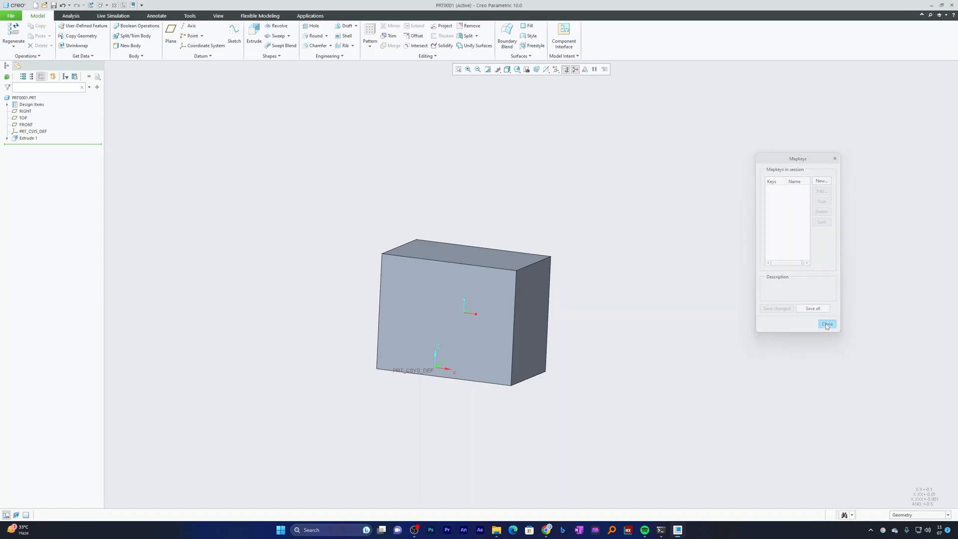
left_click(827, 323)
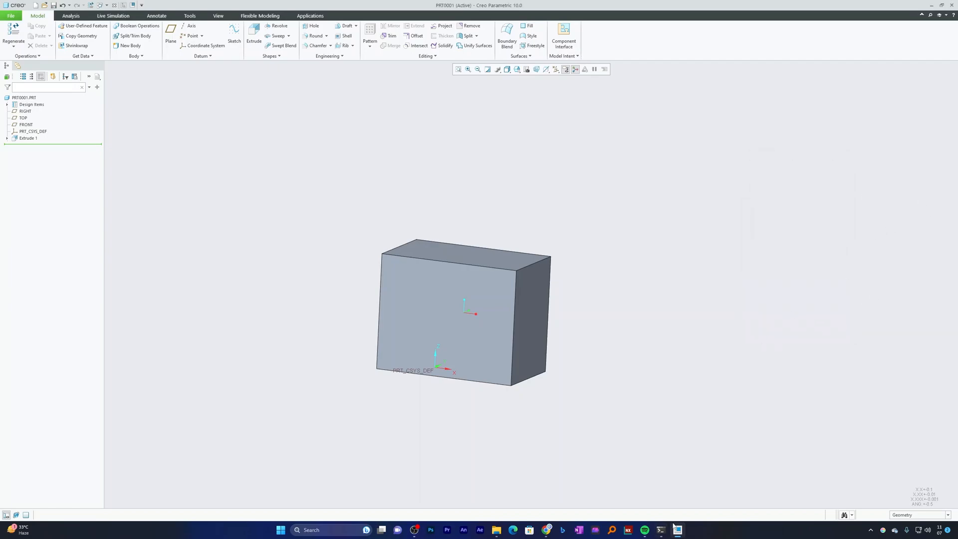
- Reopen the Creo Options dialog on the Environment page
left_click(9, 15)
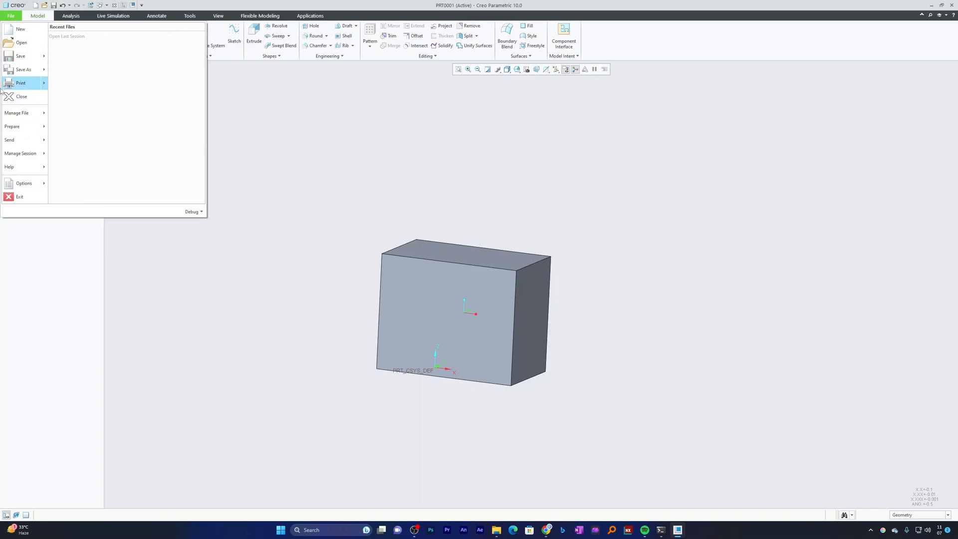
left_click(24, 184)
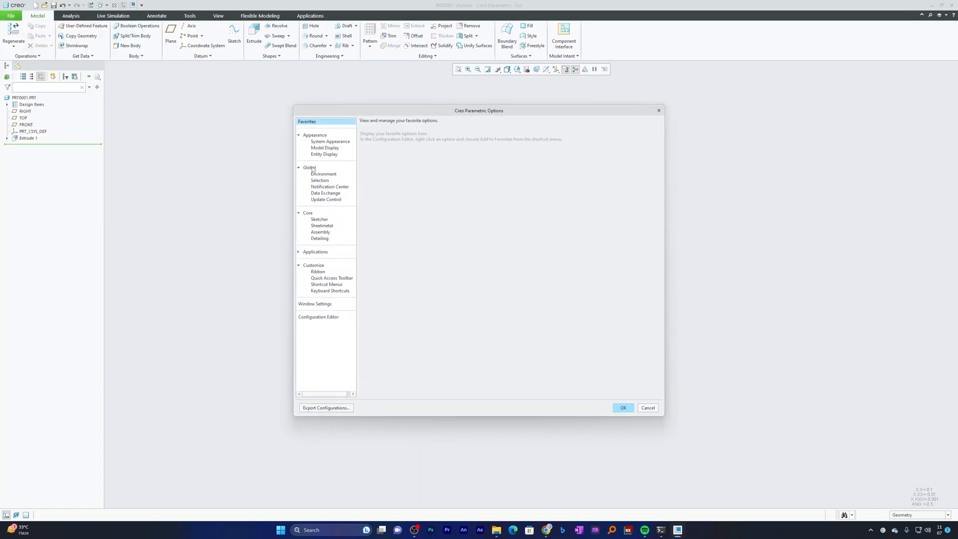
left_click(324, 174)
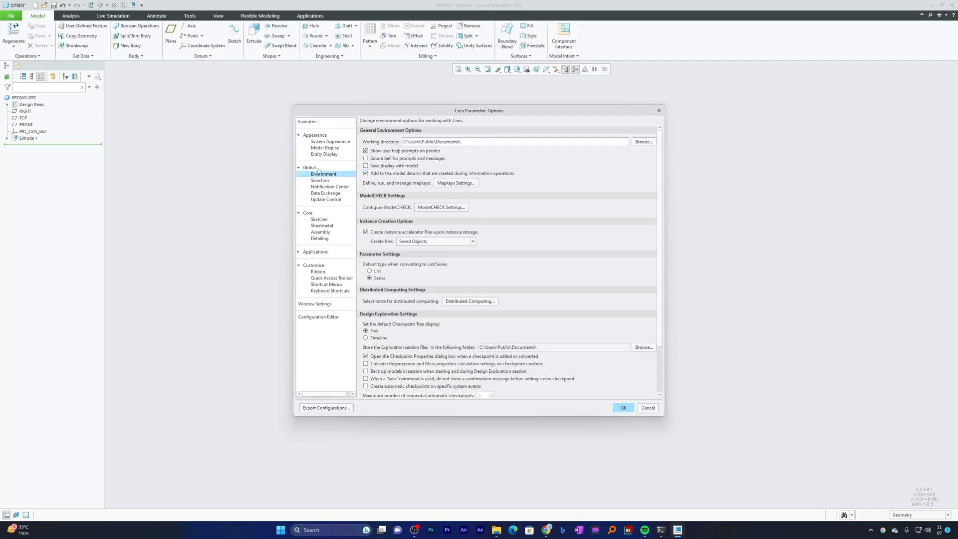
mouse_move(473, 123)
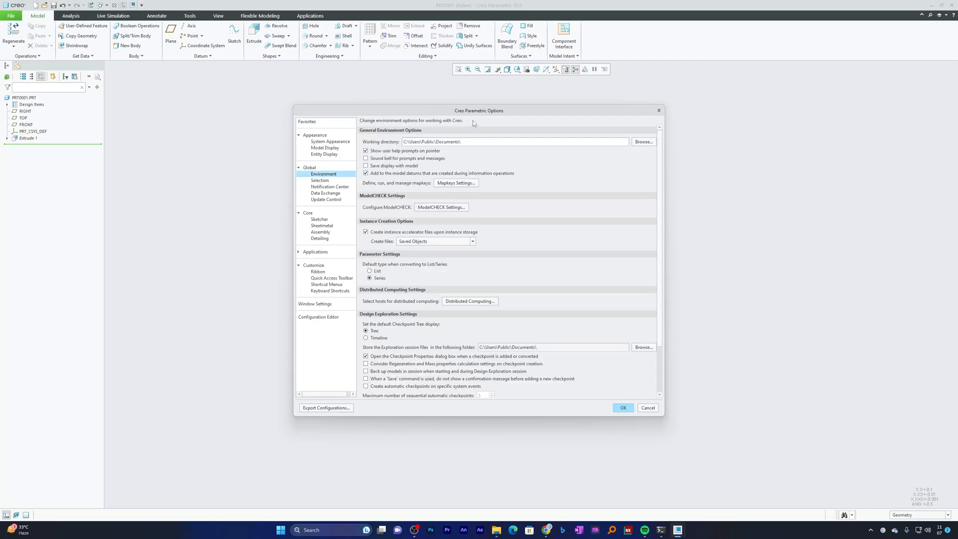
left_click_drag(478, 111, 591, 115)
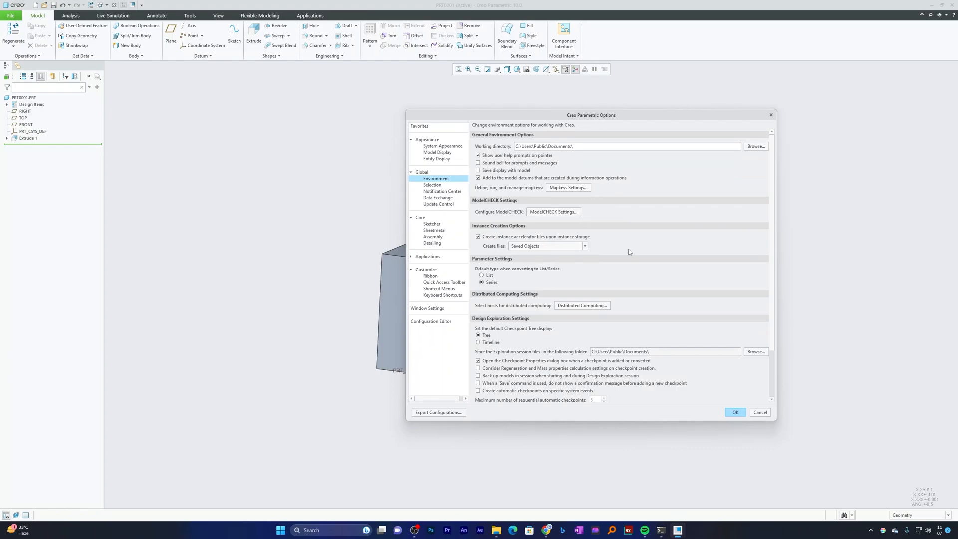
- Browse the ModelCHECK configuration sections (GeomIntegrityCHECK, Text Files, Conditional Settings) and close it
left_click(552, 211)
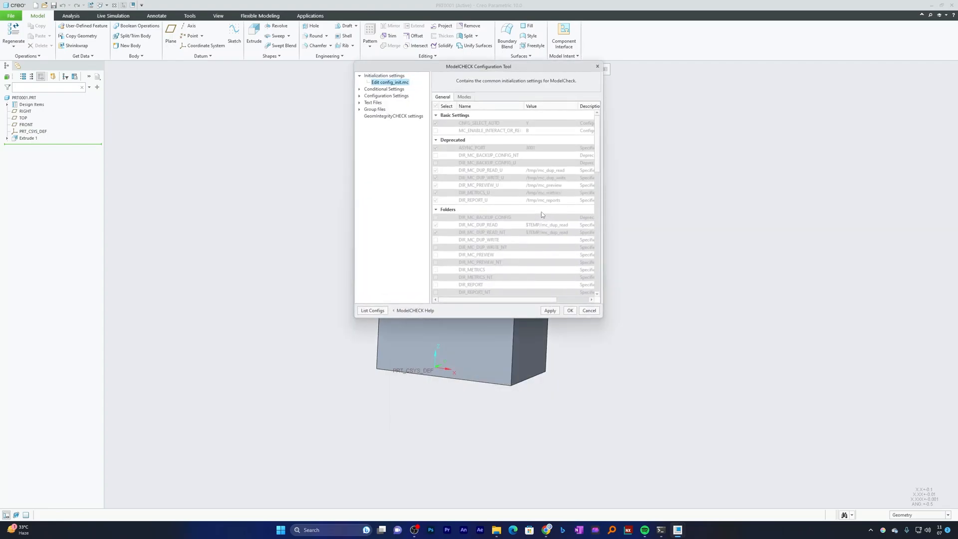
left_click(393, 116)
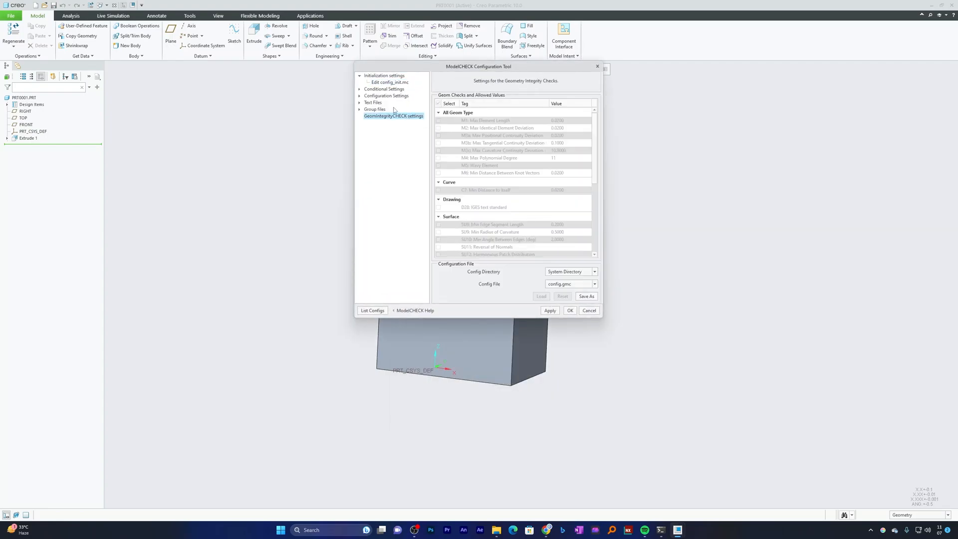
left_click(373, 102)
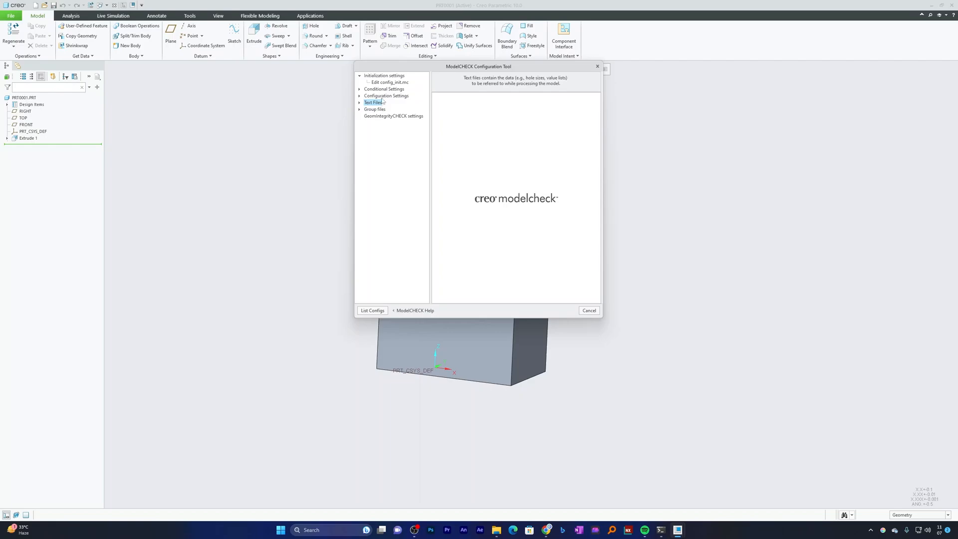
left_click(384, 89)
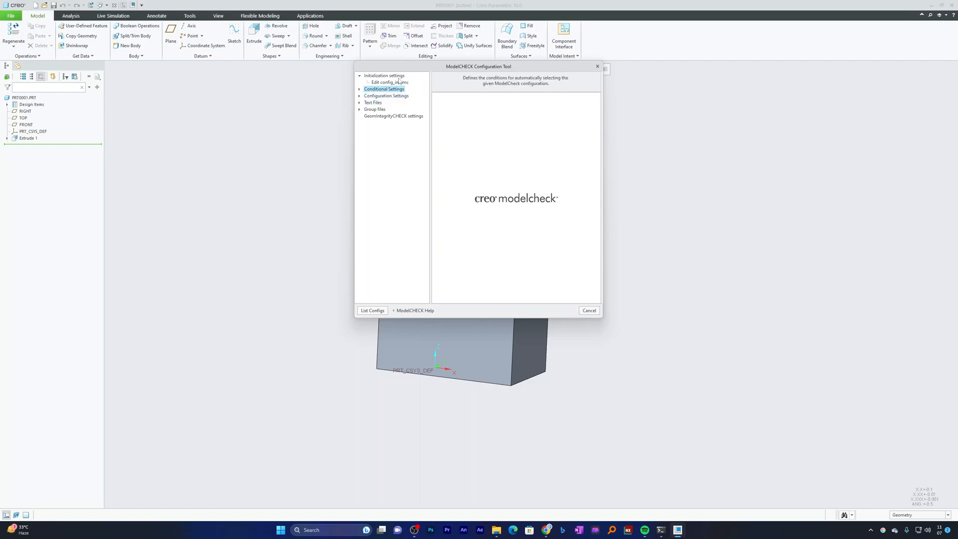
left_click(390, 82)
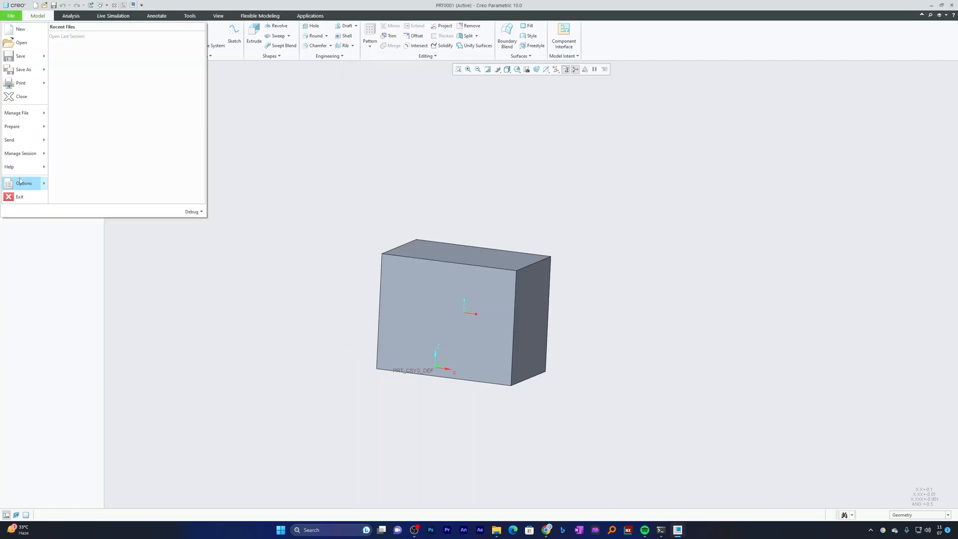
- Set instance accelerator file creation to Always in the Environment options
left_click(24, 183)
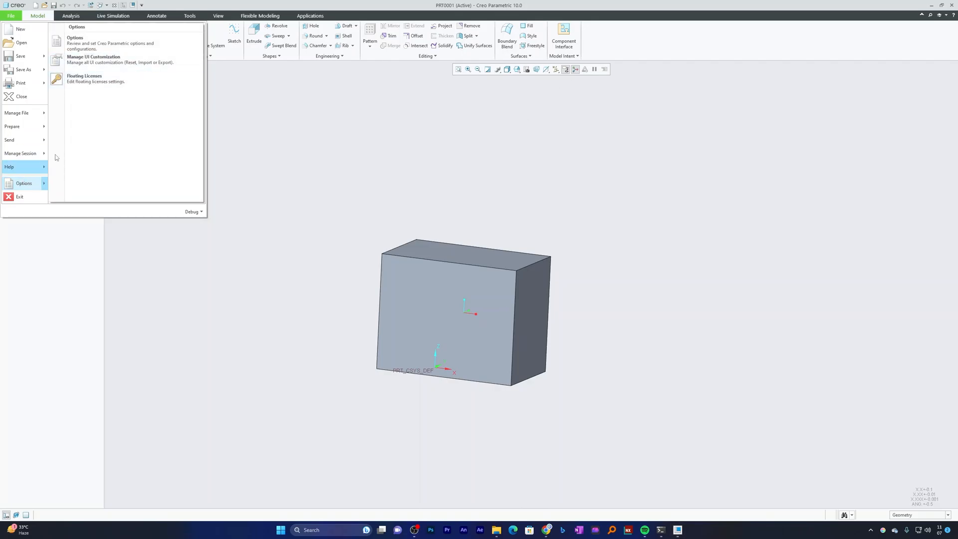
left_click(74, 37)
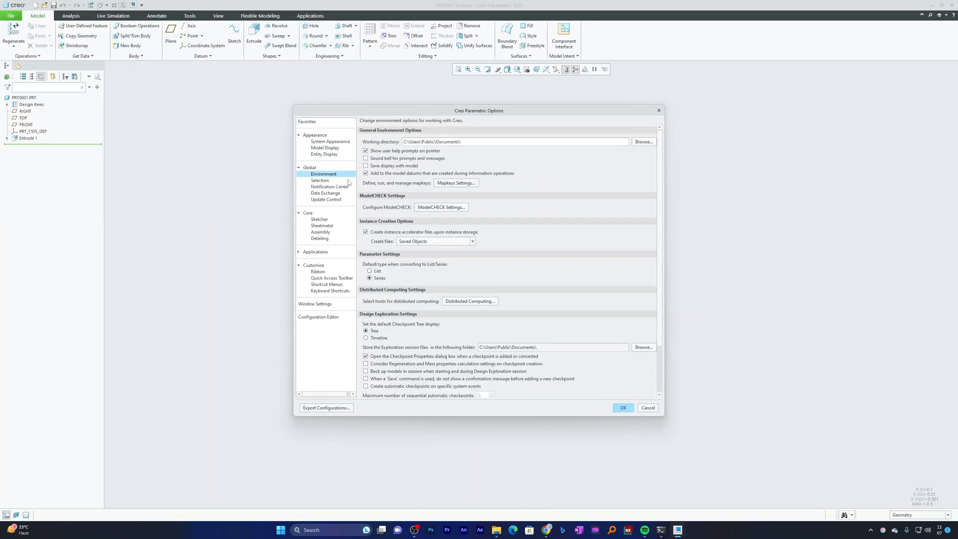
scroll("down", 3)
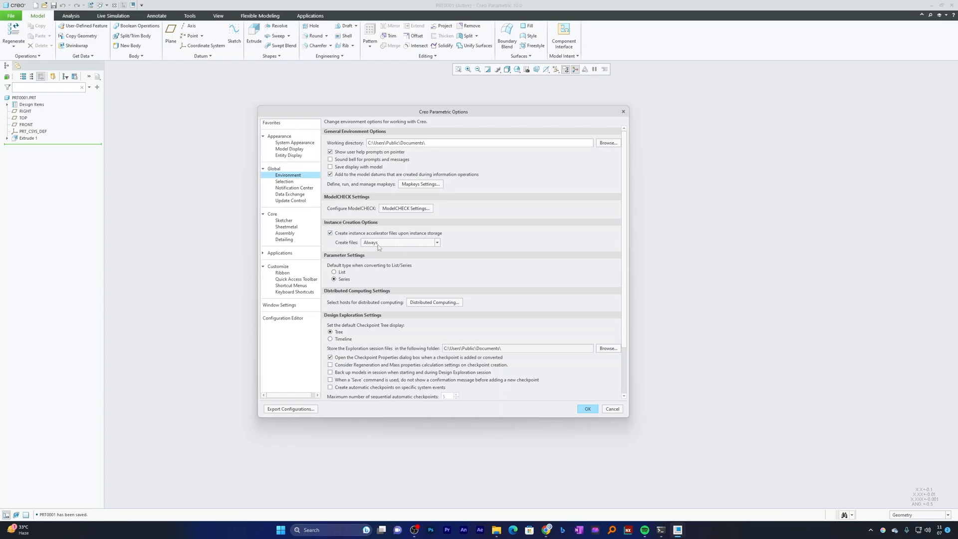
left_click(436, 242)
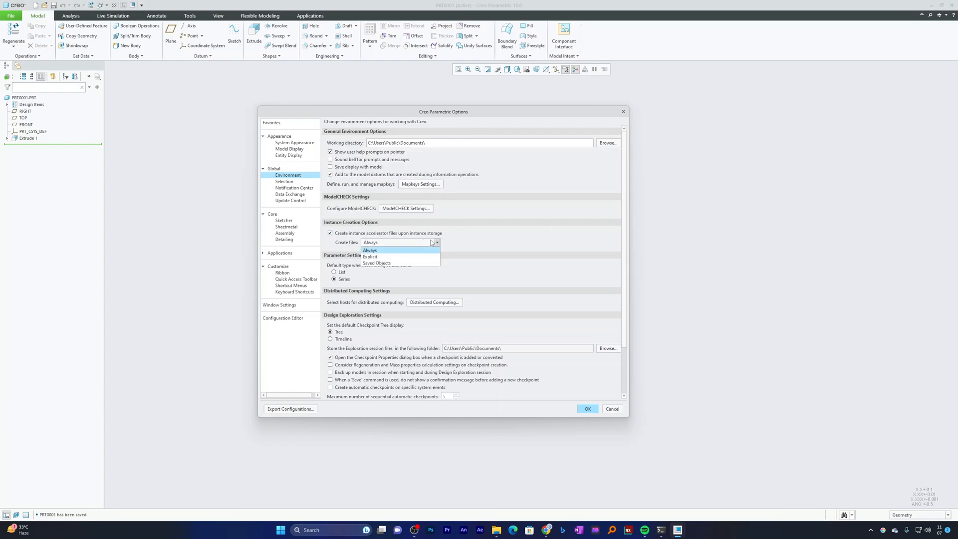
left_click(370, 249)
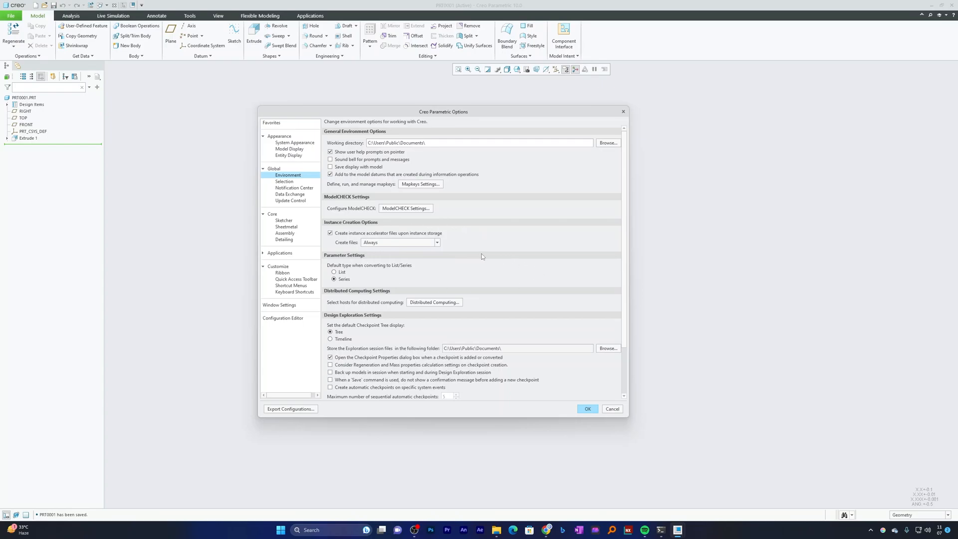
- Review the remaining Environment settings and move to the Selection options
scroll("down", 3)
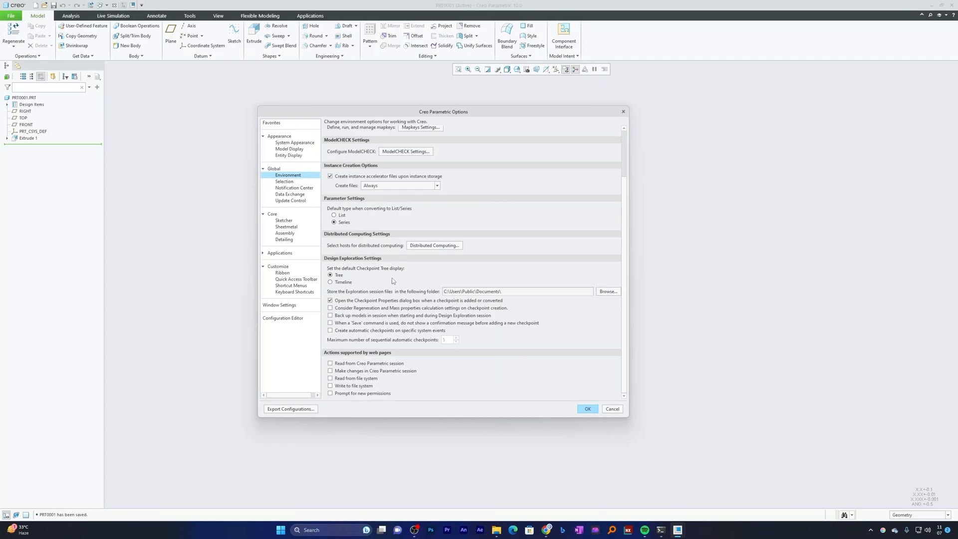
left_click(330, 301)
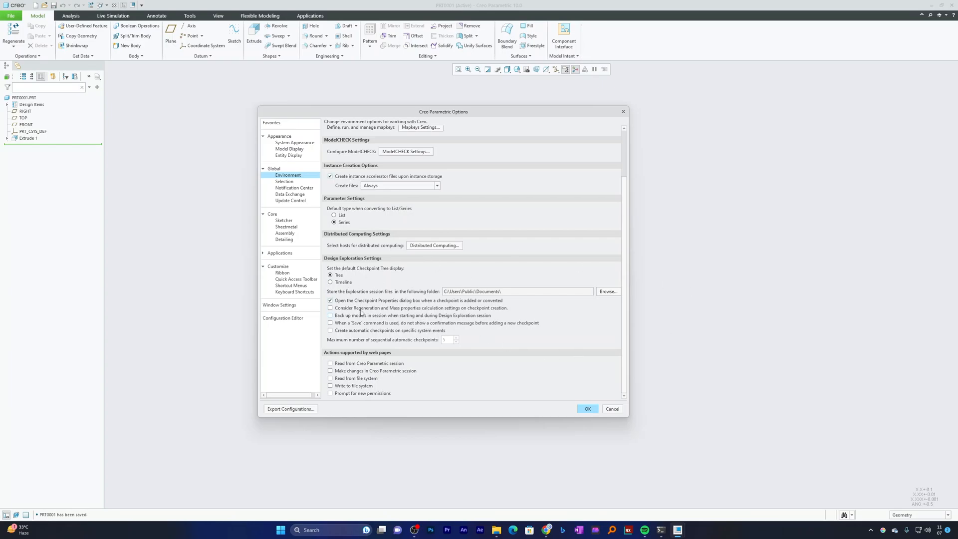
left_click(284, 182)
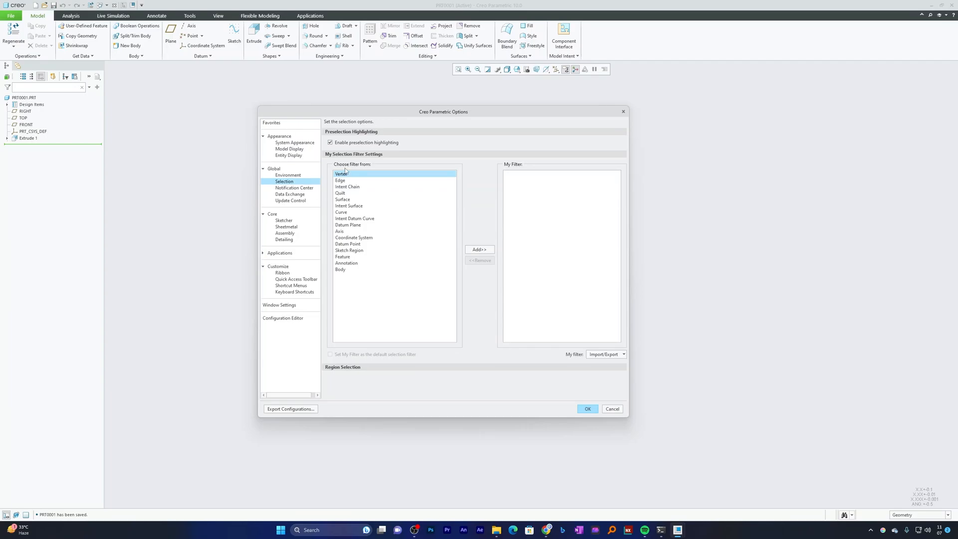
mouse_move(344, 174)
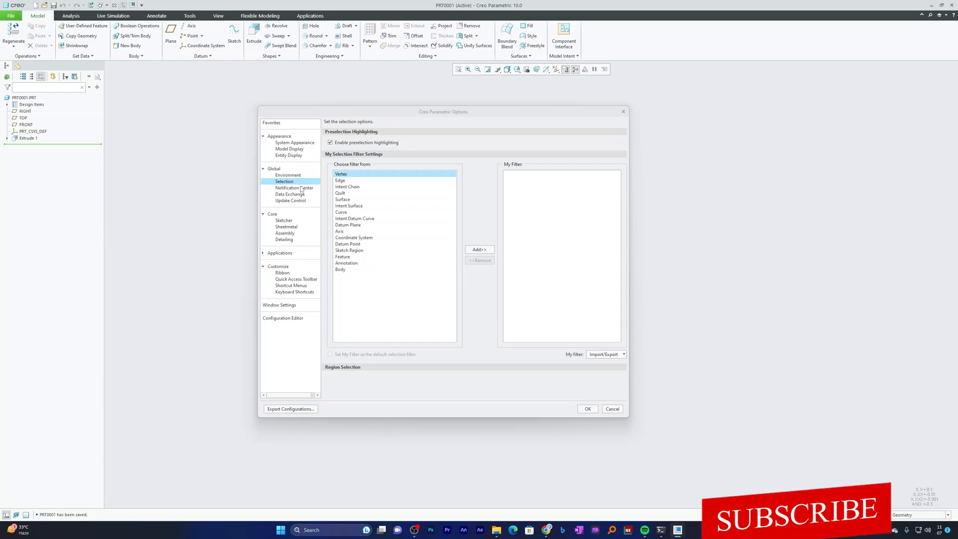
- Browse the Notification Center, Data Exchange and Update Control option pages
left_click(294, 188)
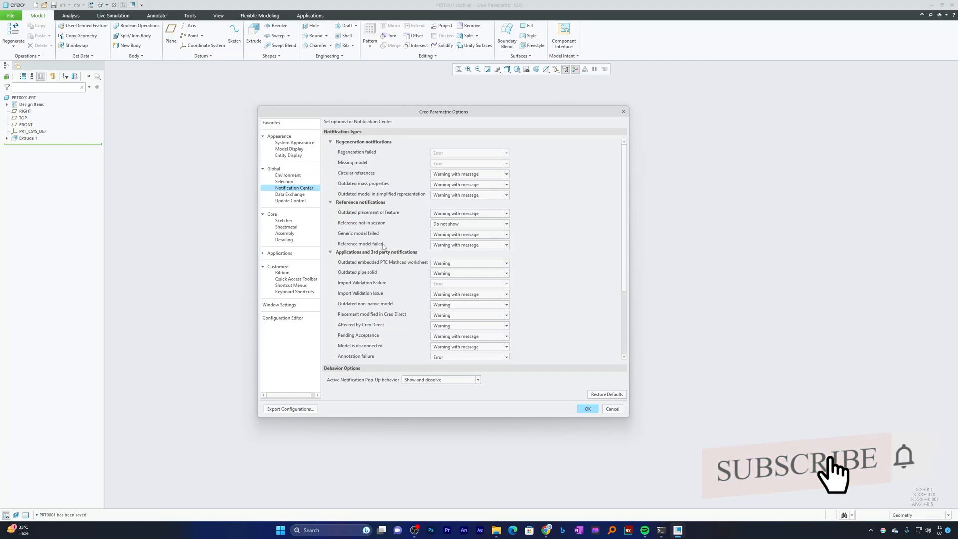
left_click(290, 194)
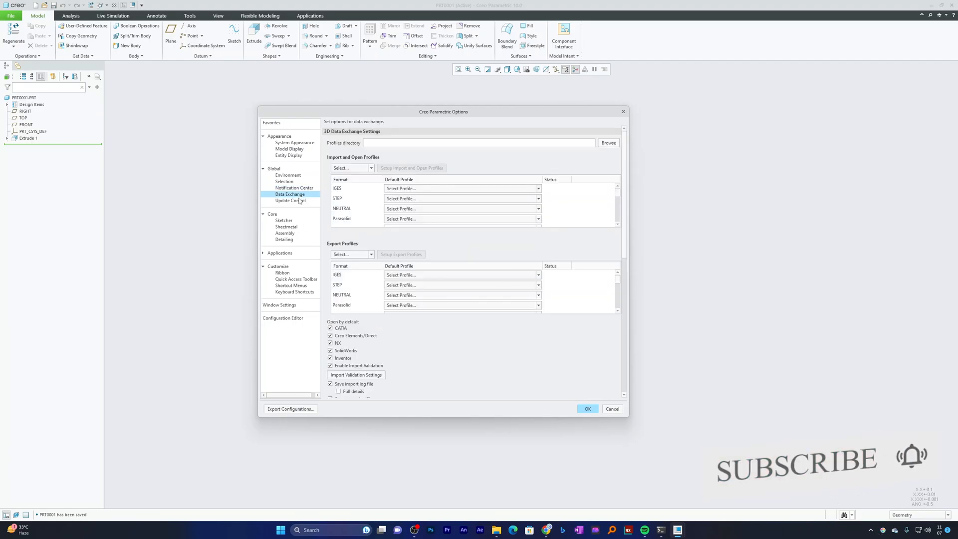
left_click(289, 201)
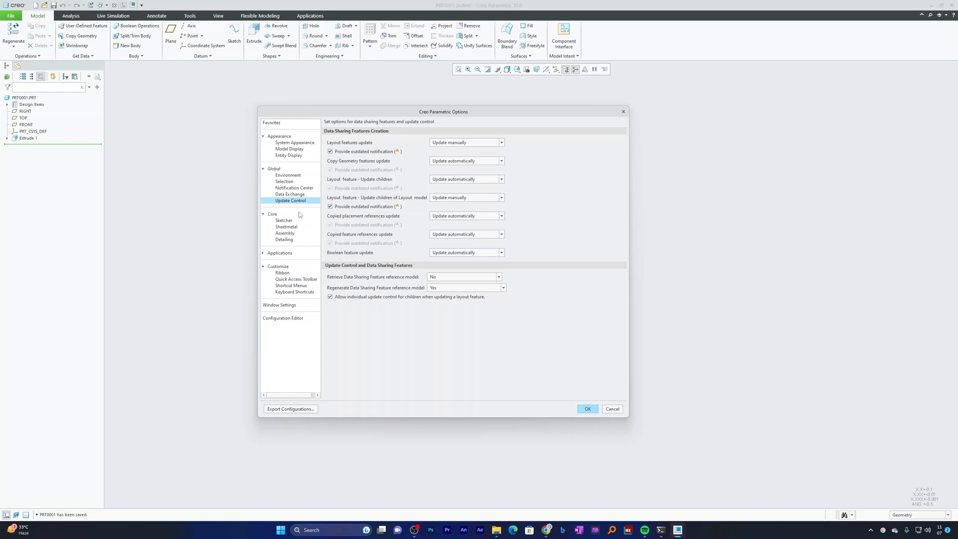
mouse_move(285, 217)
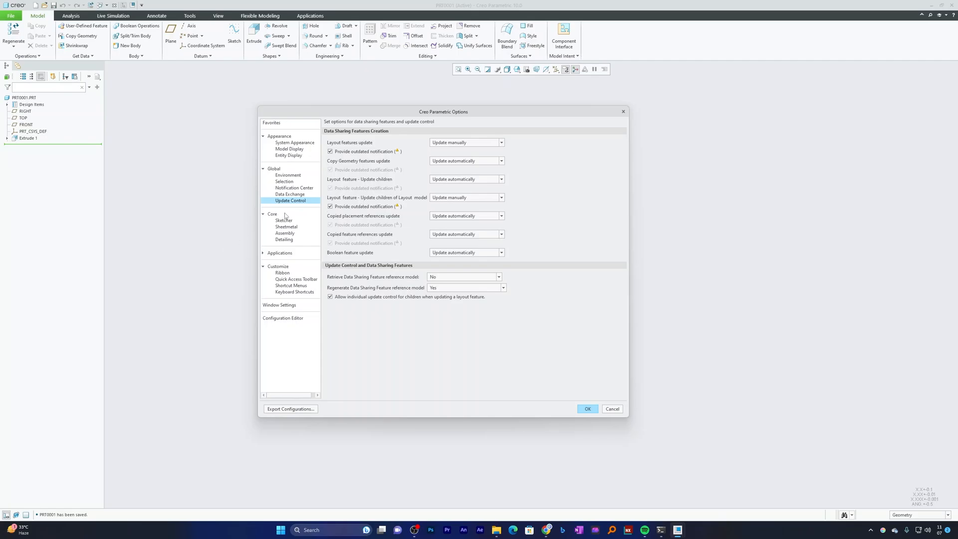
- Set Sketcher line thickness to 3.0 and enable the sketching plane parallel to the screen
left_click(284, 220)
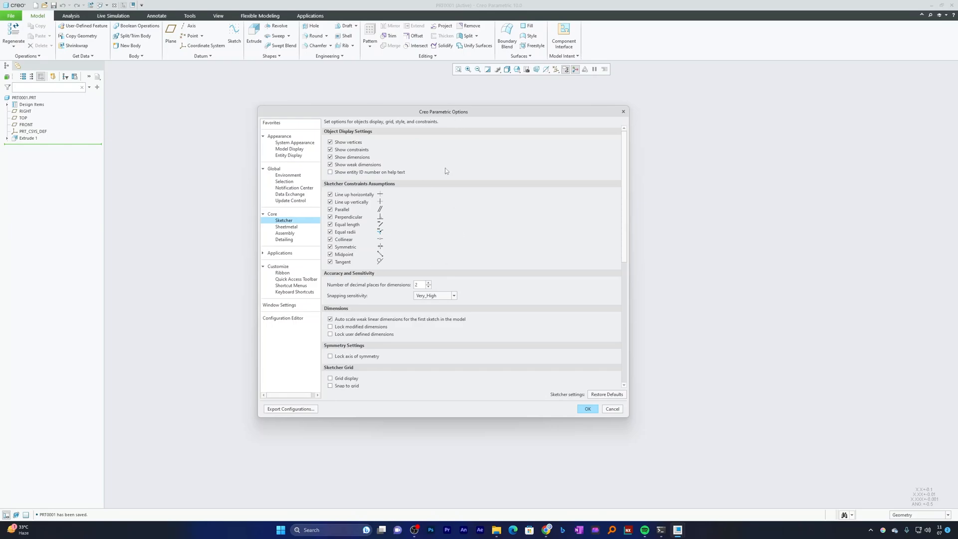
mouse_move(355, 206)
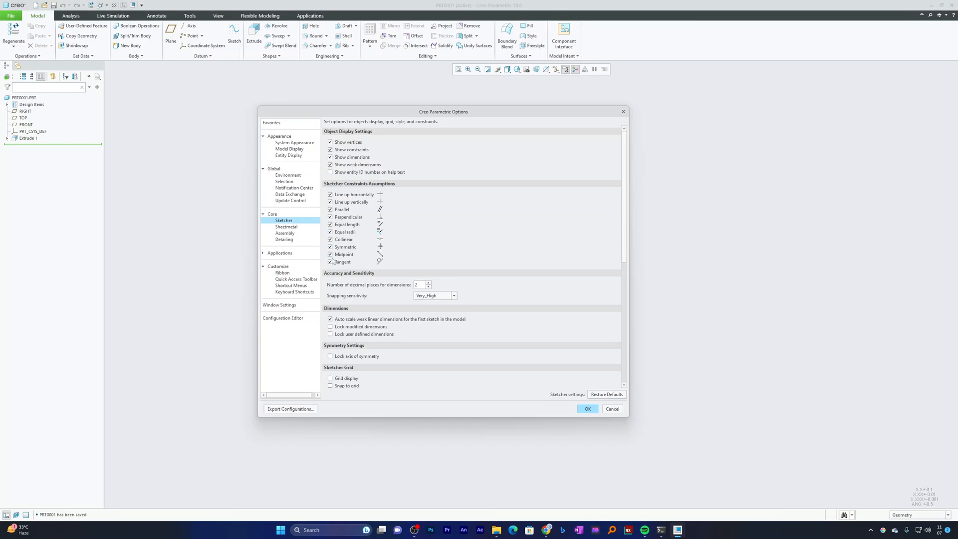
scroll("down", 3)
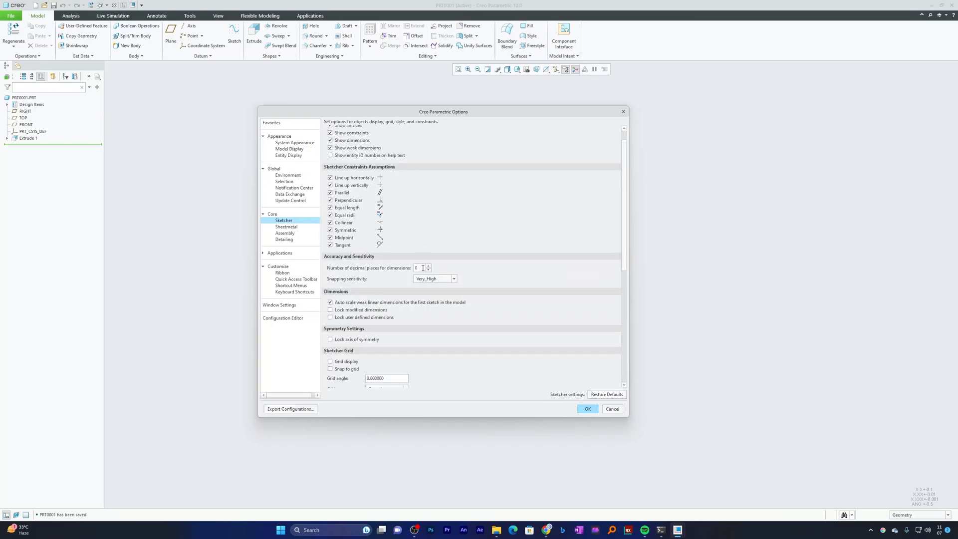
scroll("down", 3)
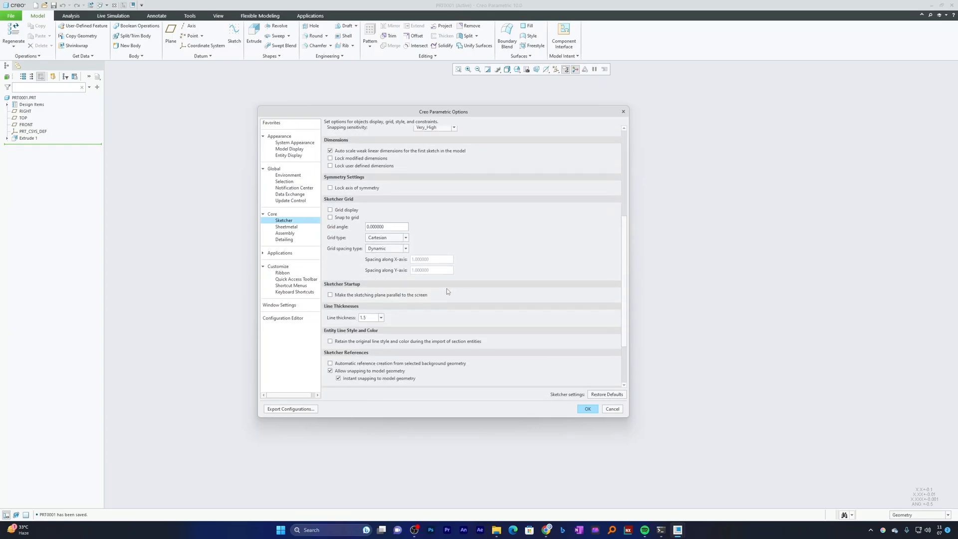
scroll("down", 3)
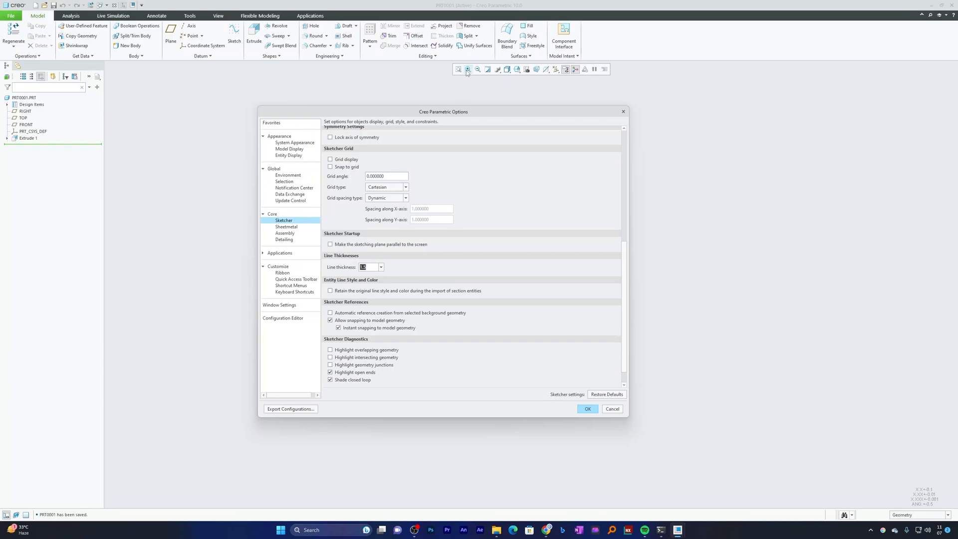
mouse_move(555, 140)
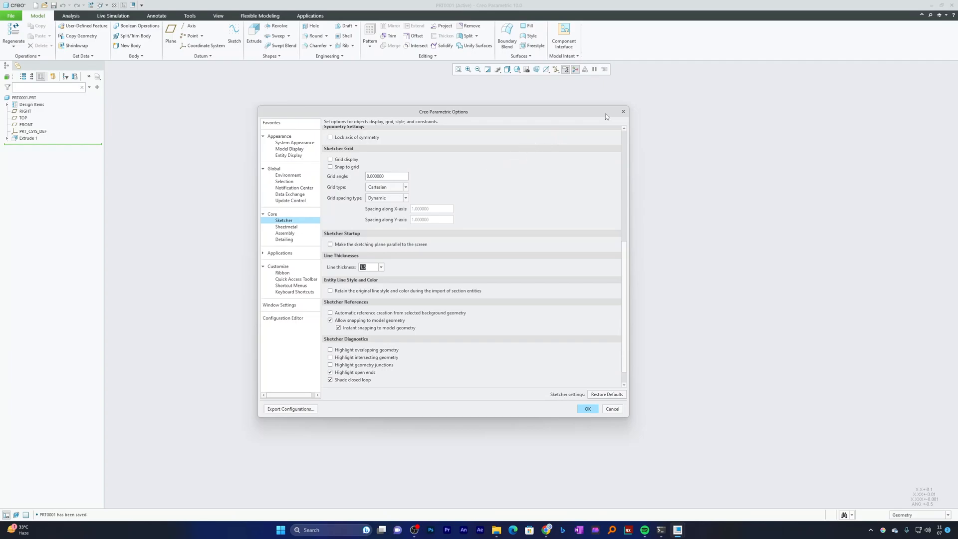
mouse_move(499, 203)
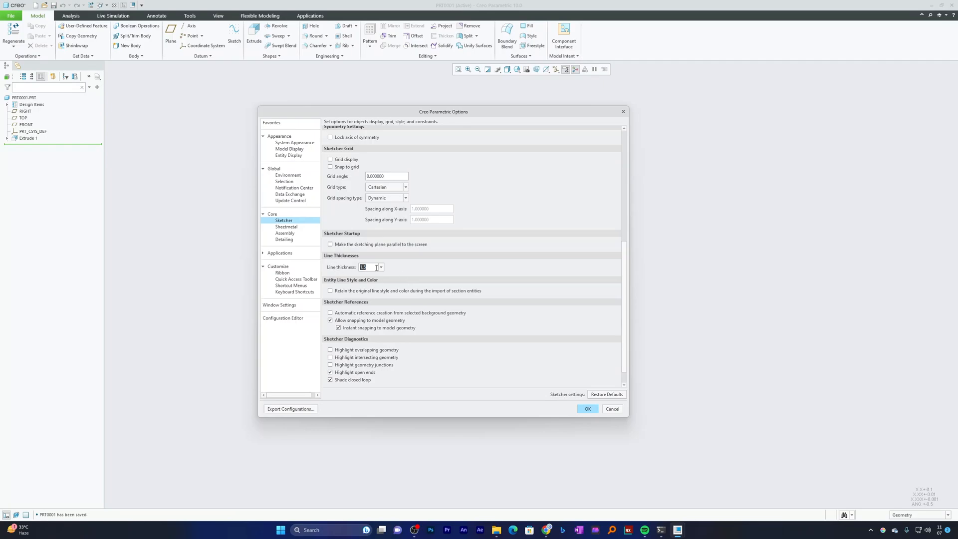
mouse_move(369, 268)
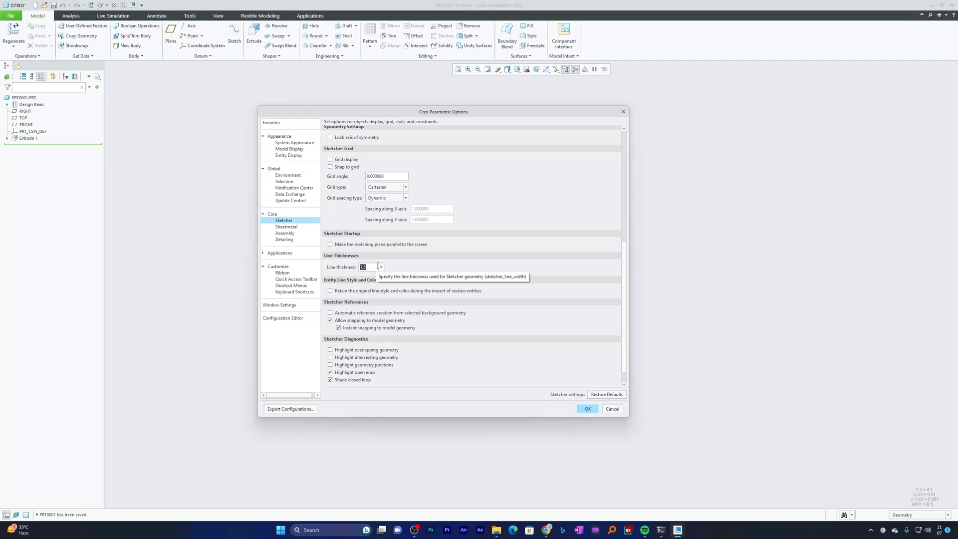
mouse_move(371, 273)
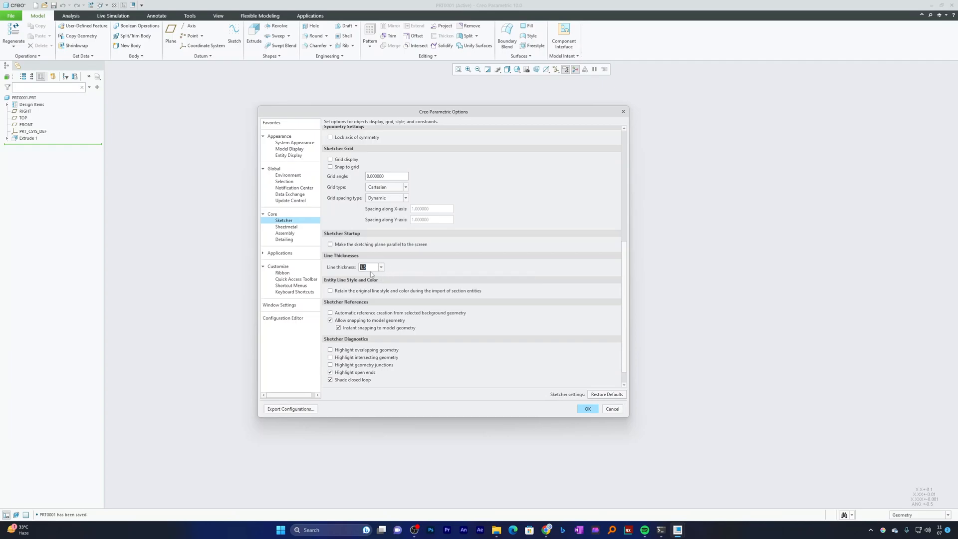
left_click(369, 268)
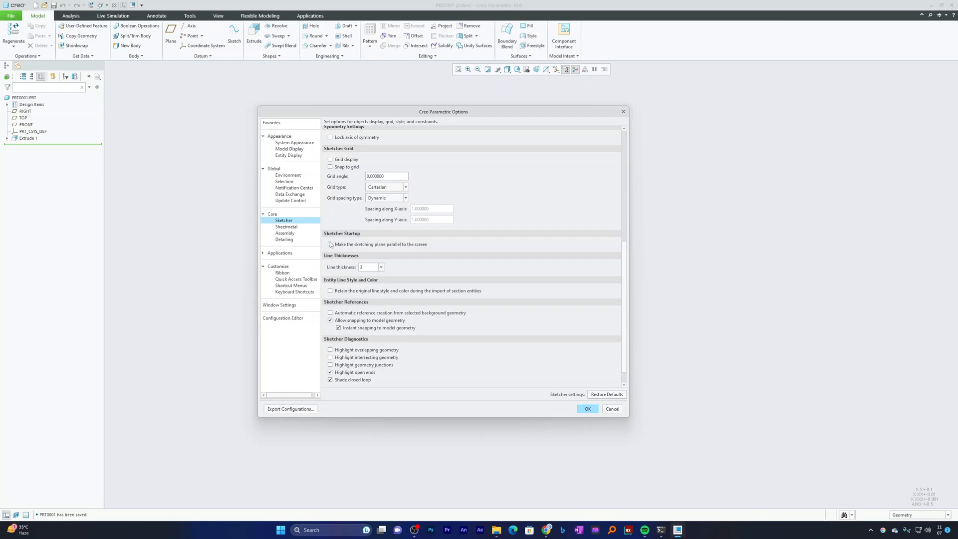
left_click(331, 245)
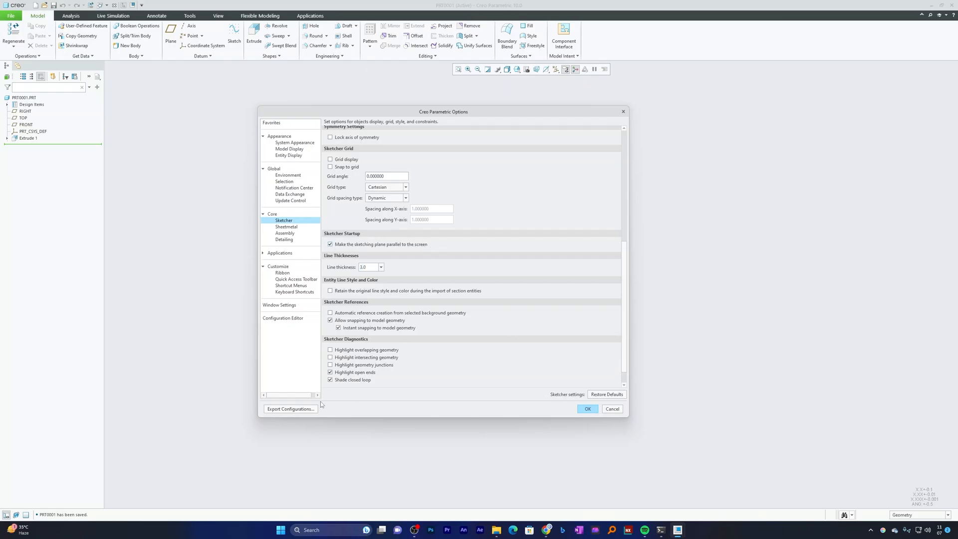
- Start exporting the configuration to a file, then cancel the save
left_click(290, 409)
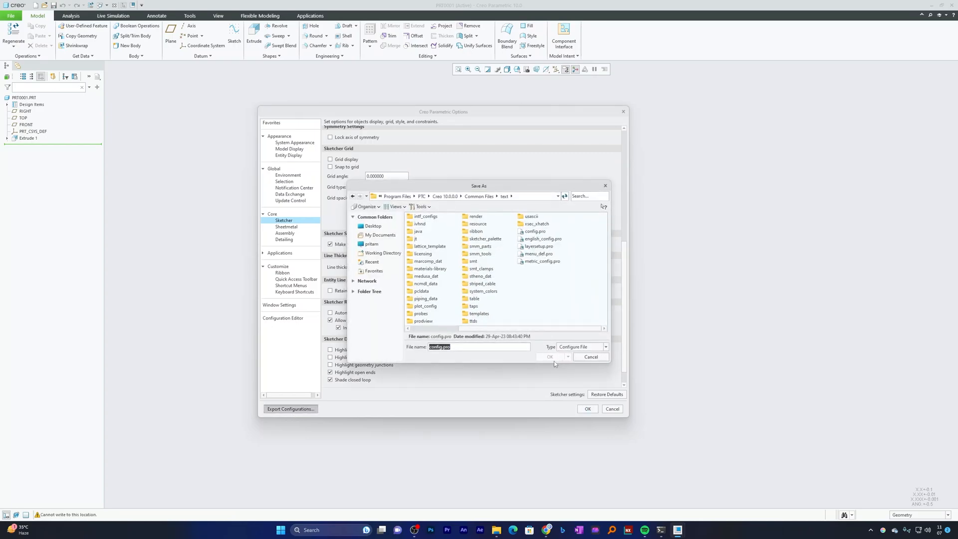
left_click(381, 235)
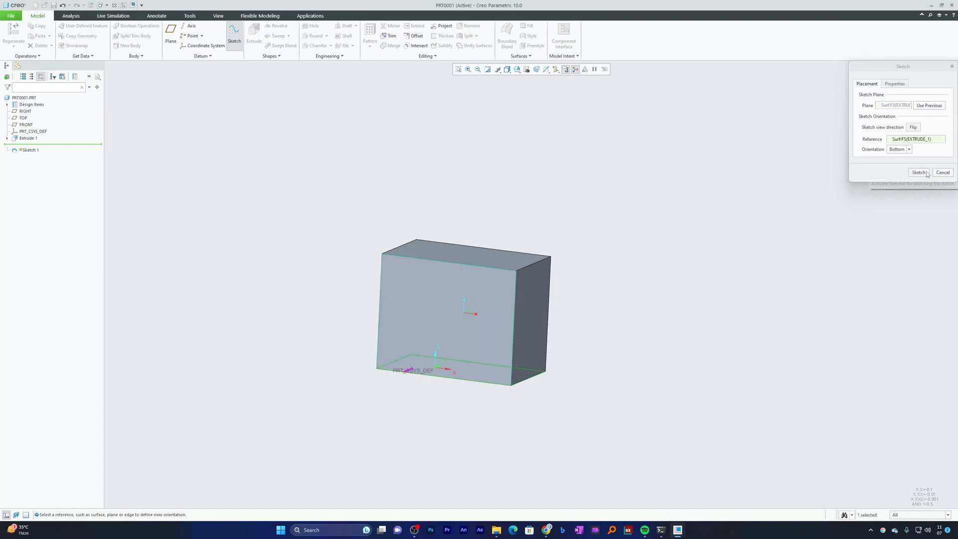
- Sketch a thick-lined test rectangle on the block's face, then quit the sketch without saving
left_click(918, 173)
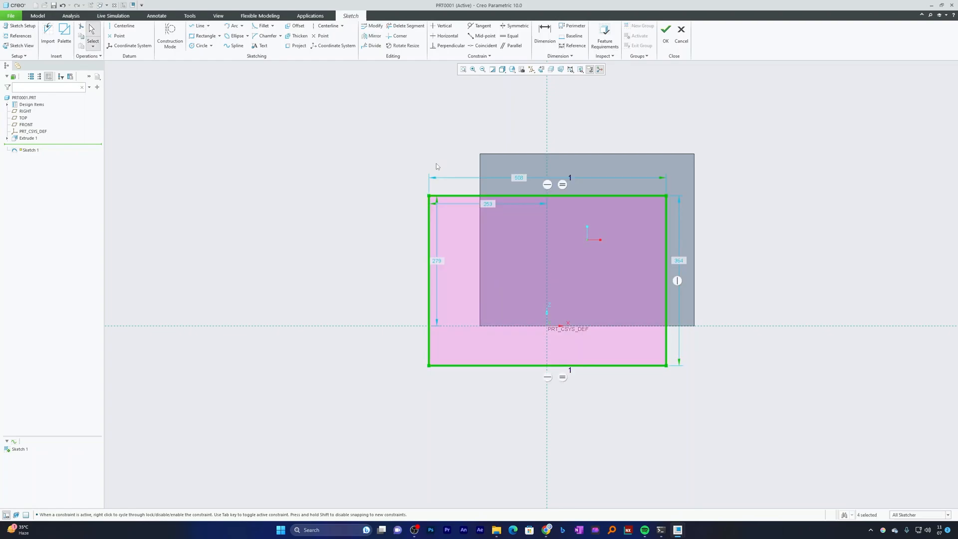
left_click(681, 29)
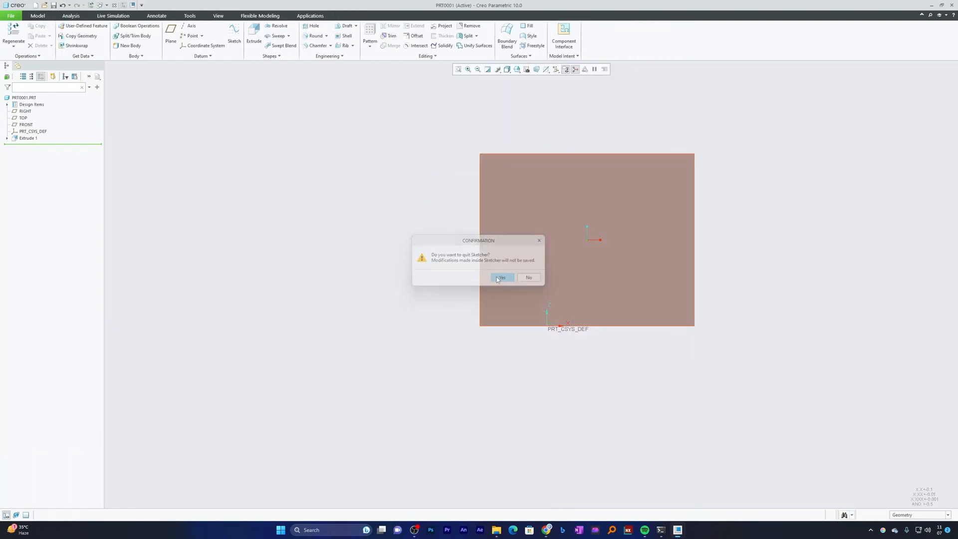
left_click(500, 278)
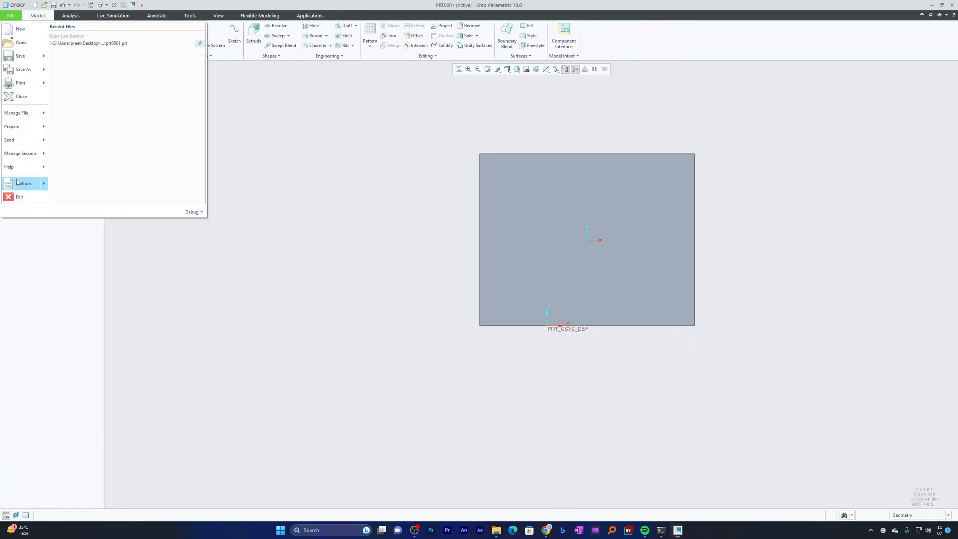
- Reopen Options and browse the Assembly and Detailing pages, ending on Sketcher
left_click(24, 184)
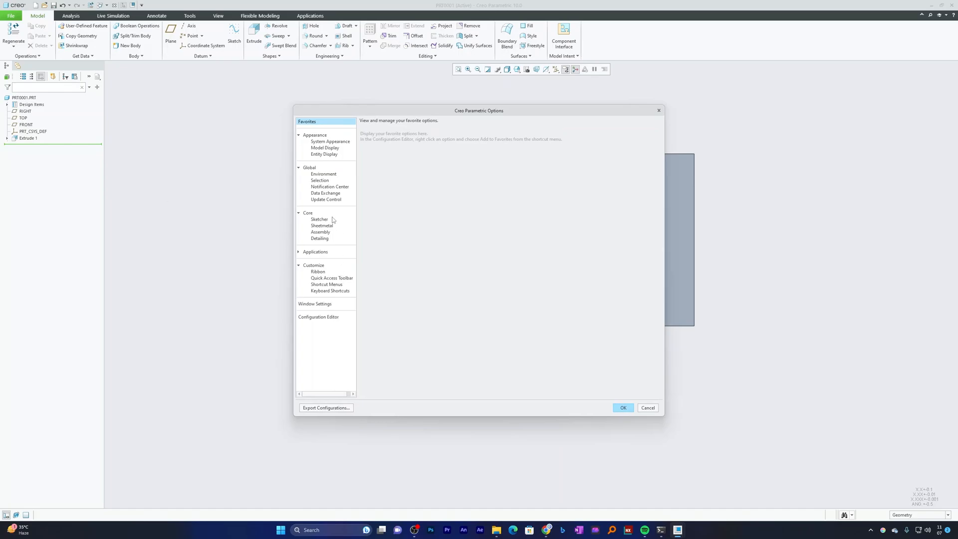
left_click(321, 231)
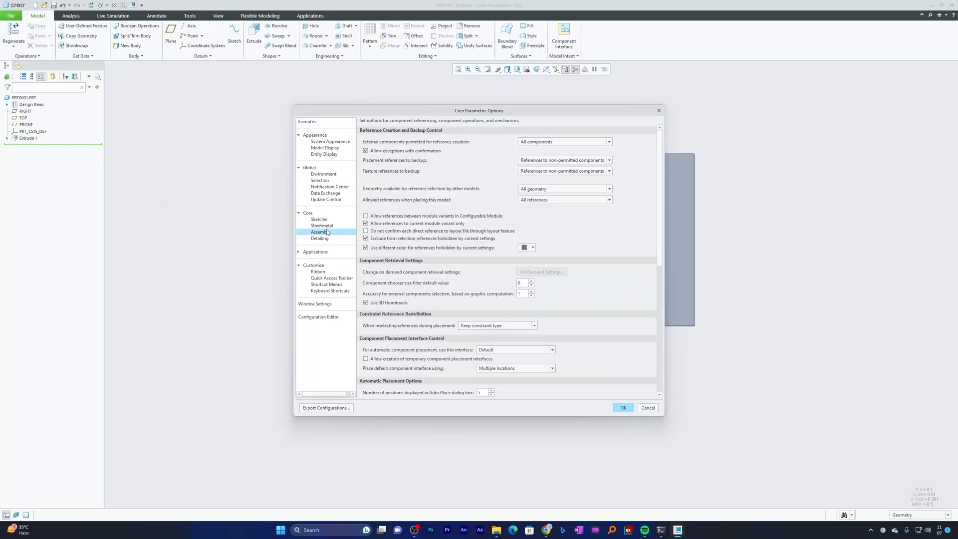
left_click(321, 225)
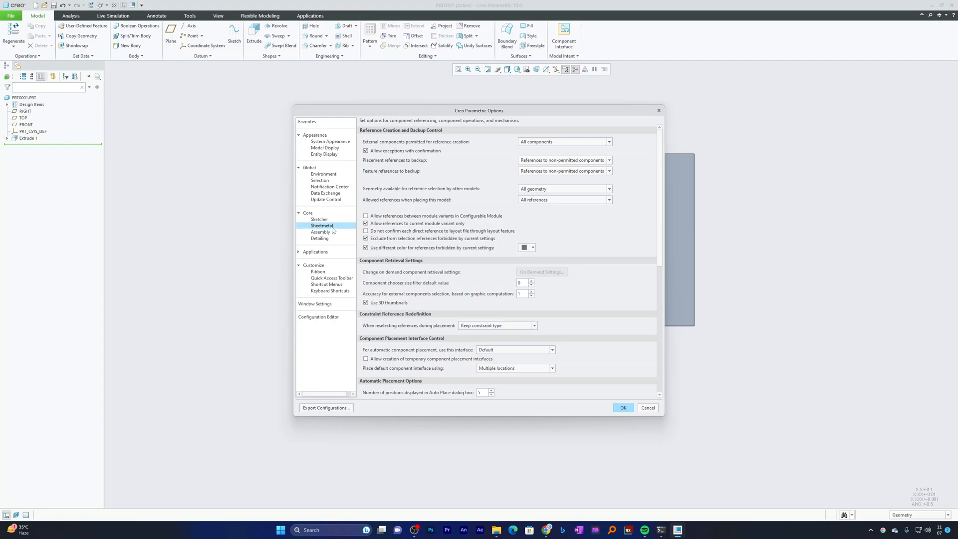
left_click(320, 239)
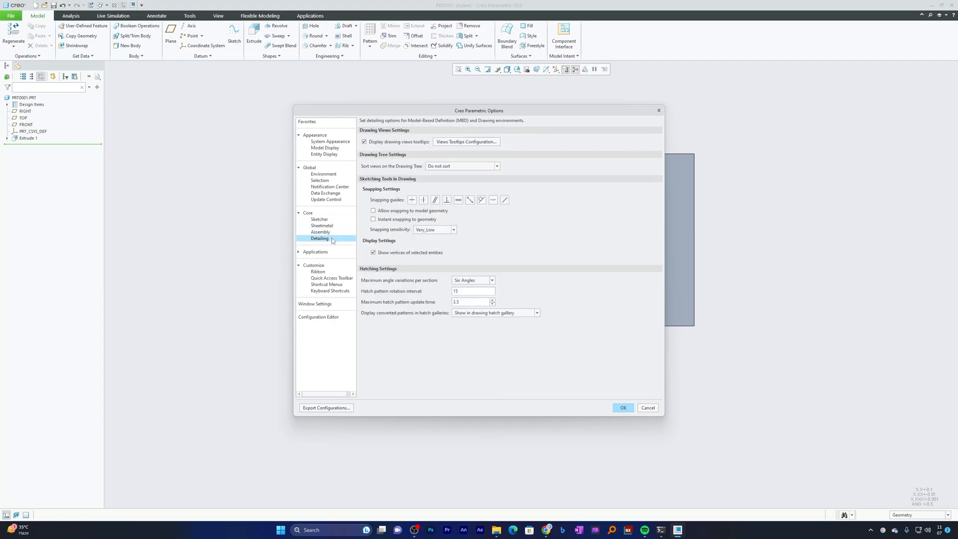
mouse_move(336, 240)
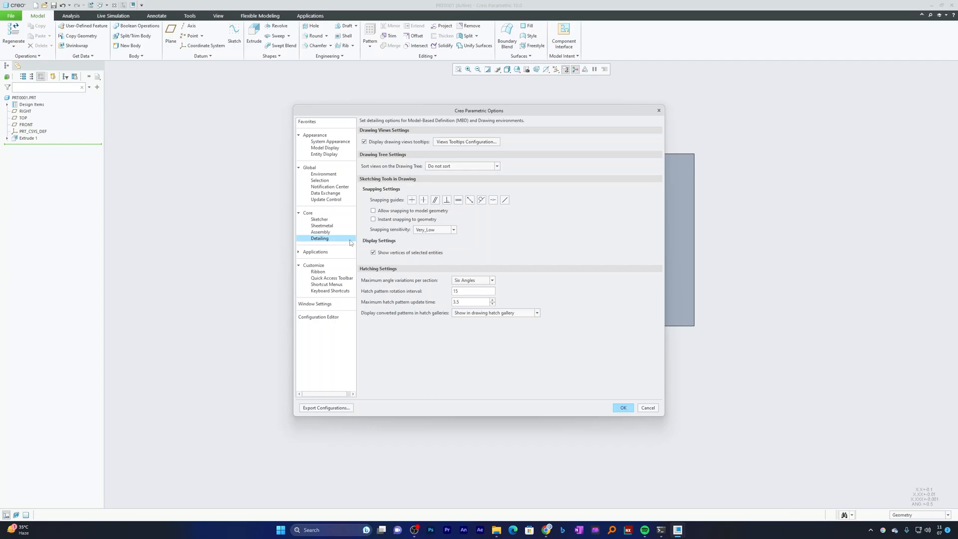
mouse_move(462, 241)
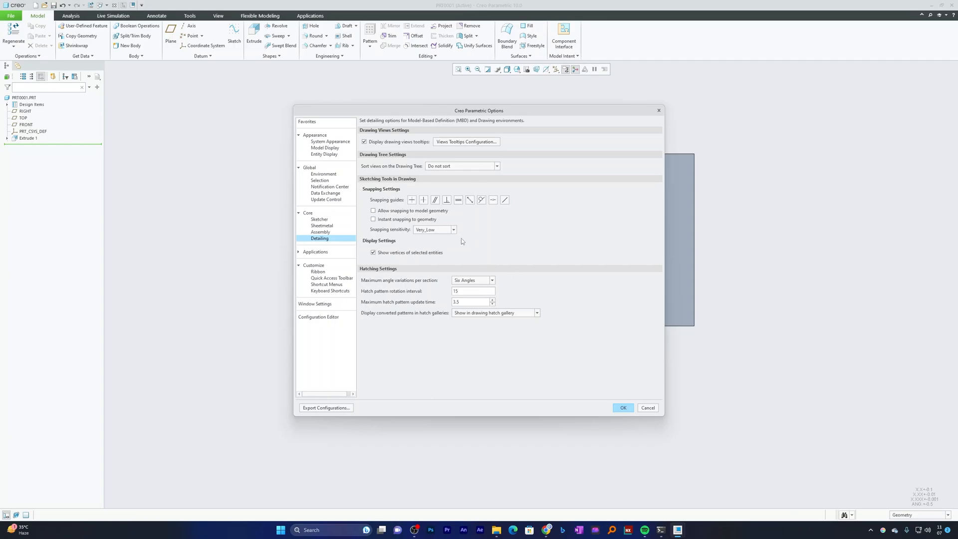
left_click(319, 219)
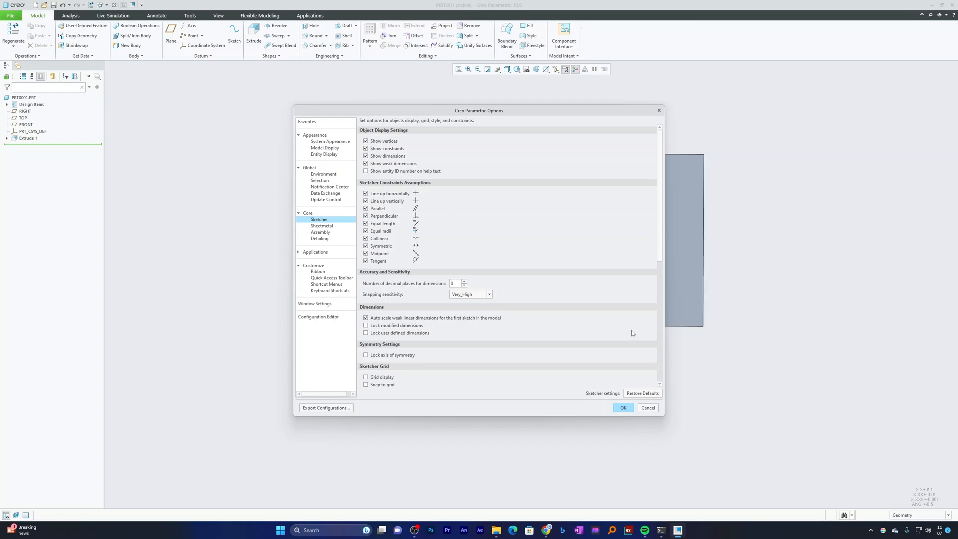
mouse_move(609, 349)
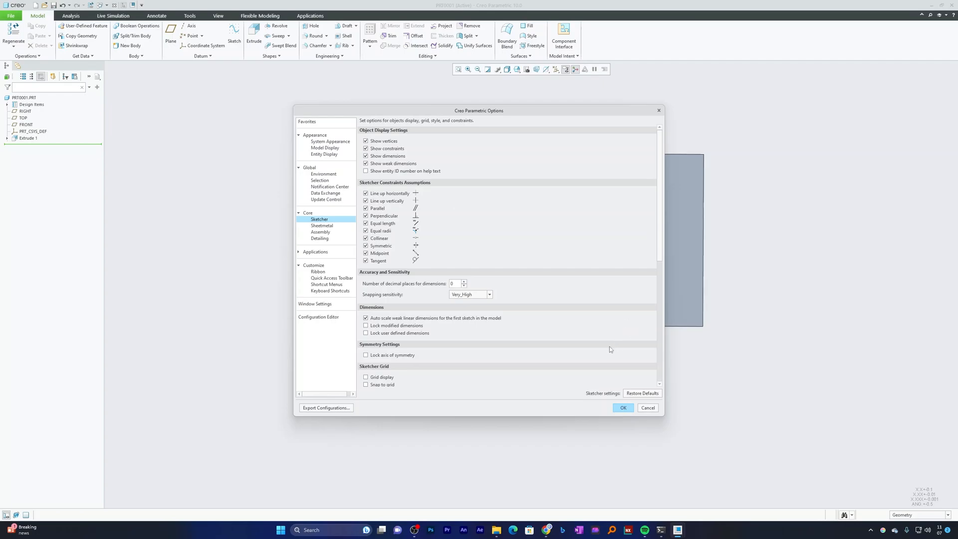